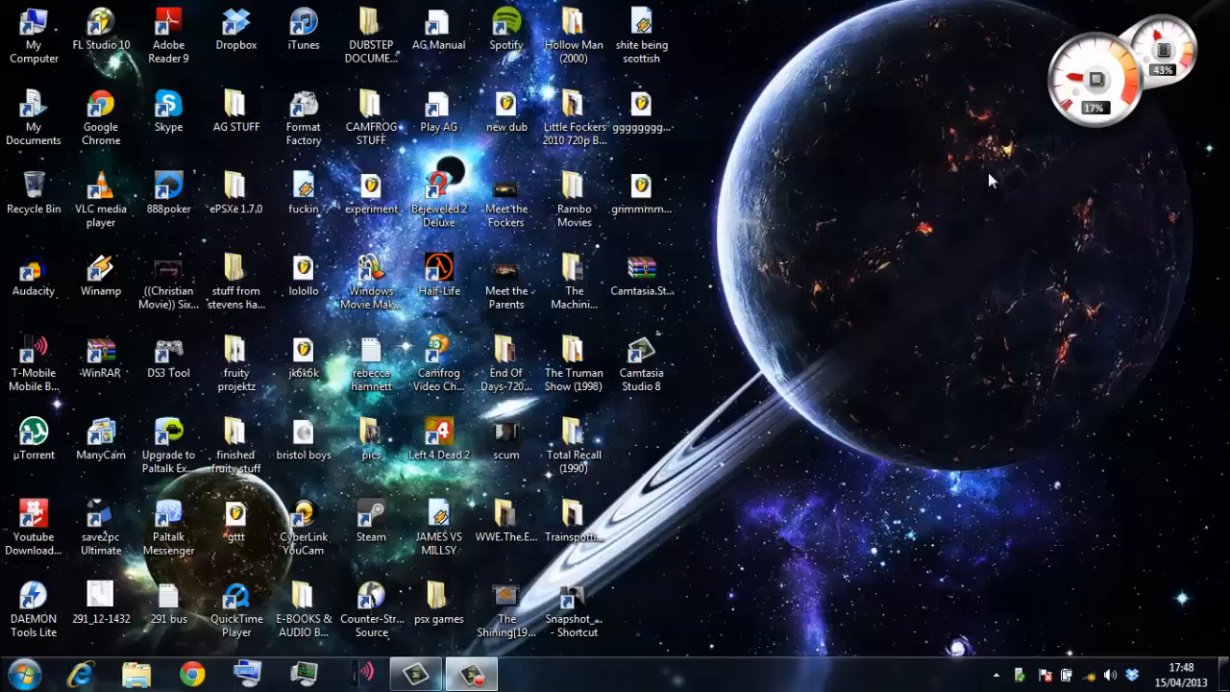
pyautogui.moveTo(884, 180)
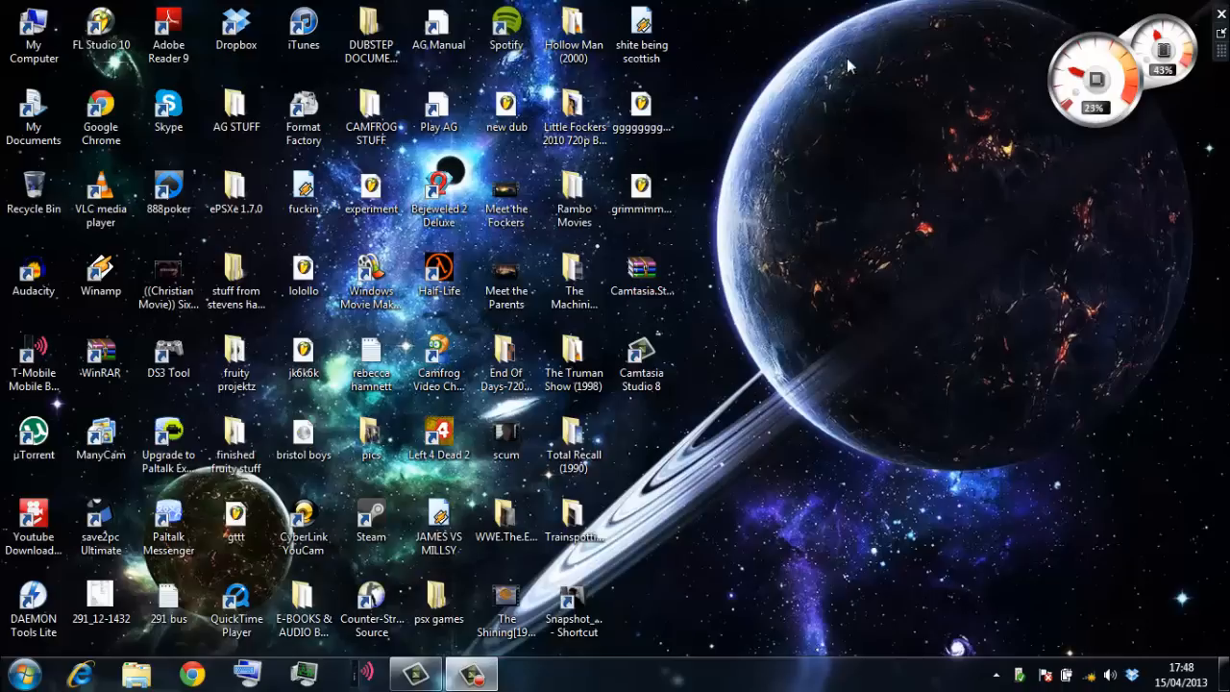
# - Open the ePSXe 1.7.0 folder from the desktop and select the ePSXe application
pyautogui.click(235, 192)
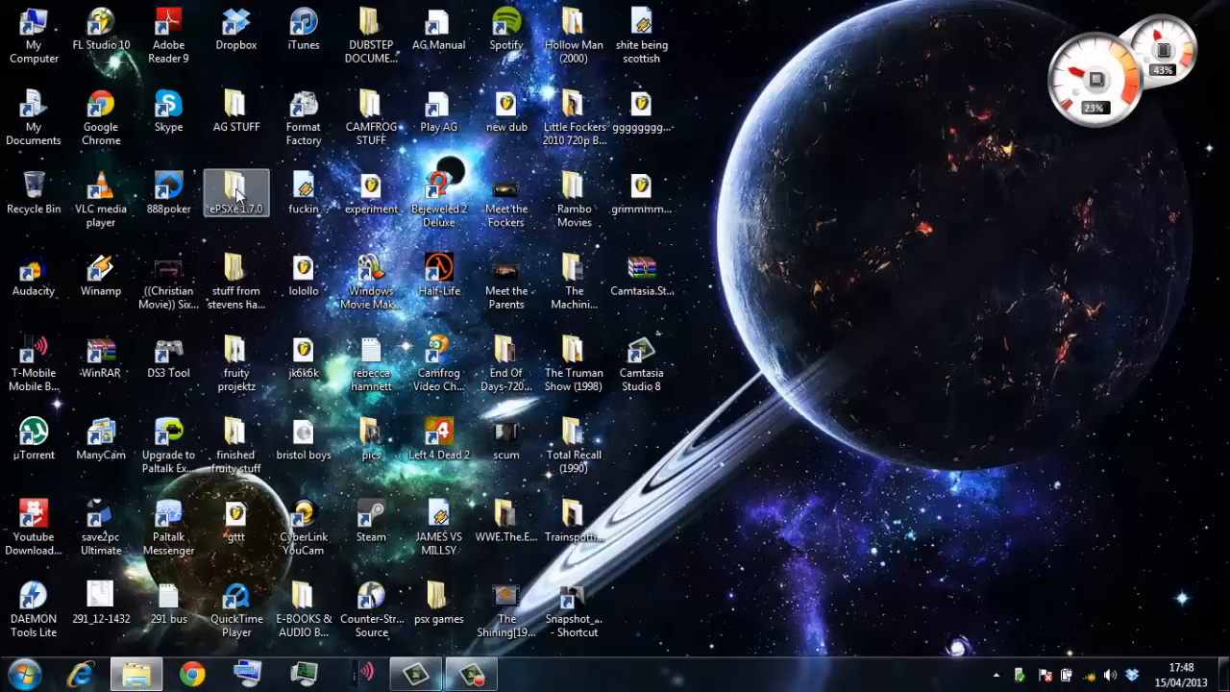
pyautogui.doubleClick(235, 192)
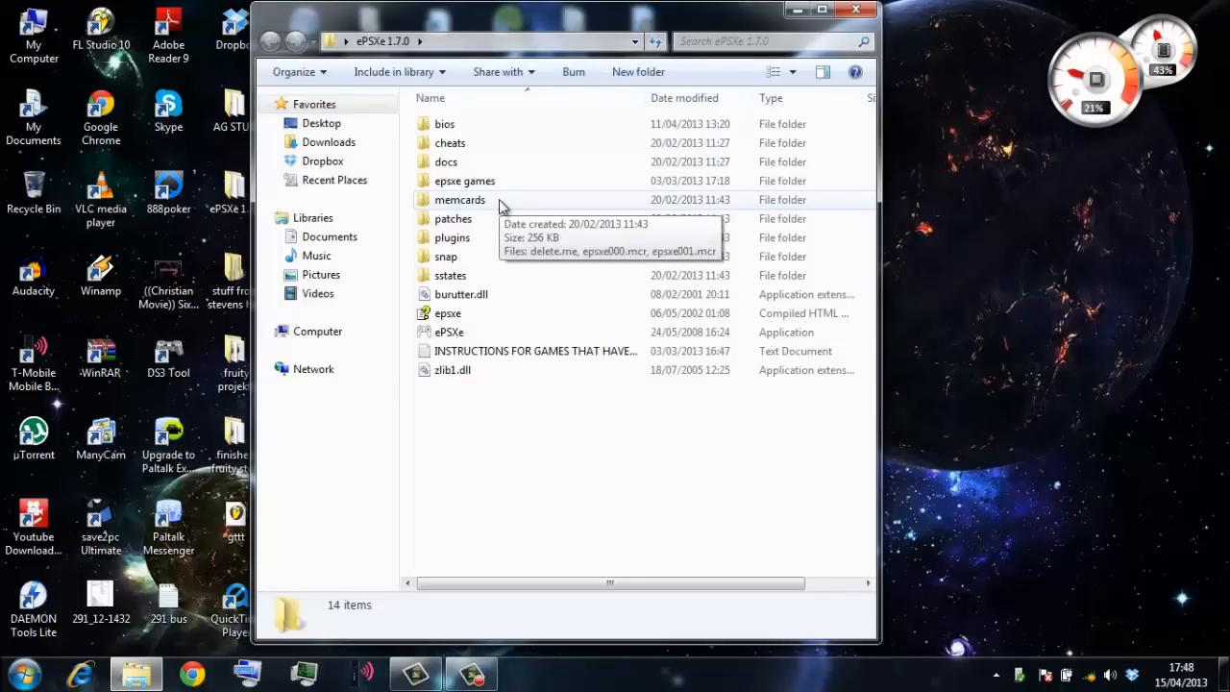
pyautogui.moveTo(477, 209)
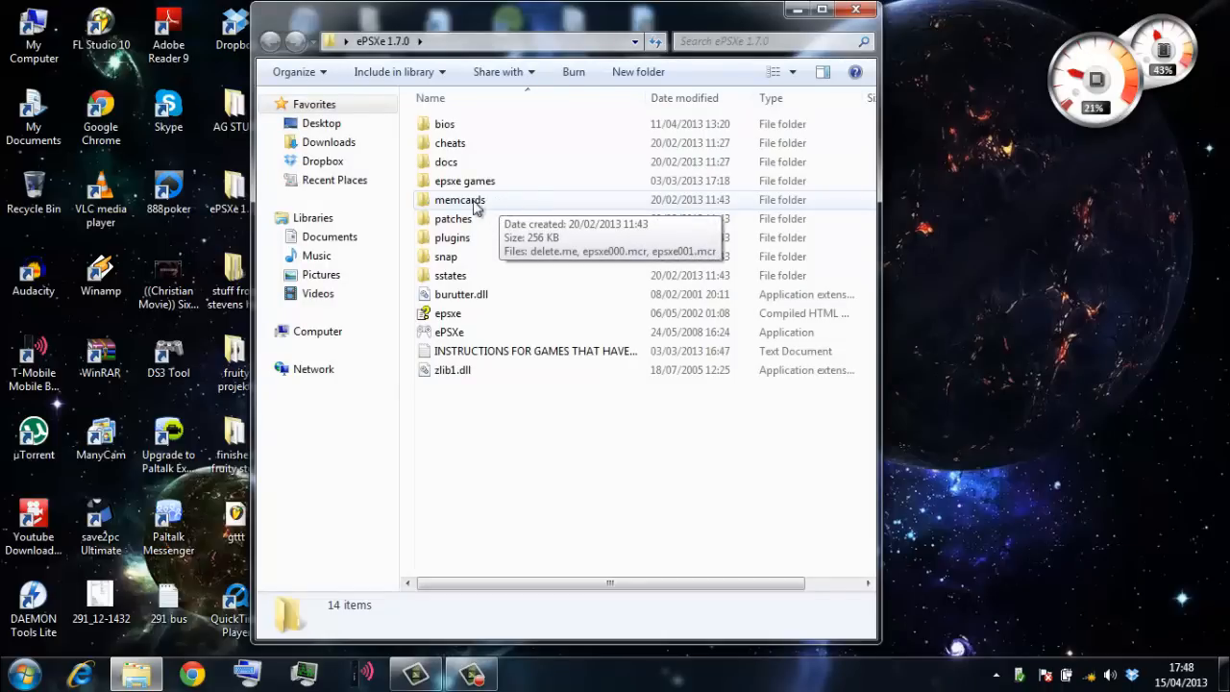
pyautogui.moveTo(471, 187)
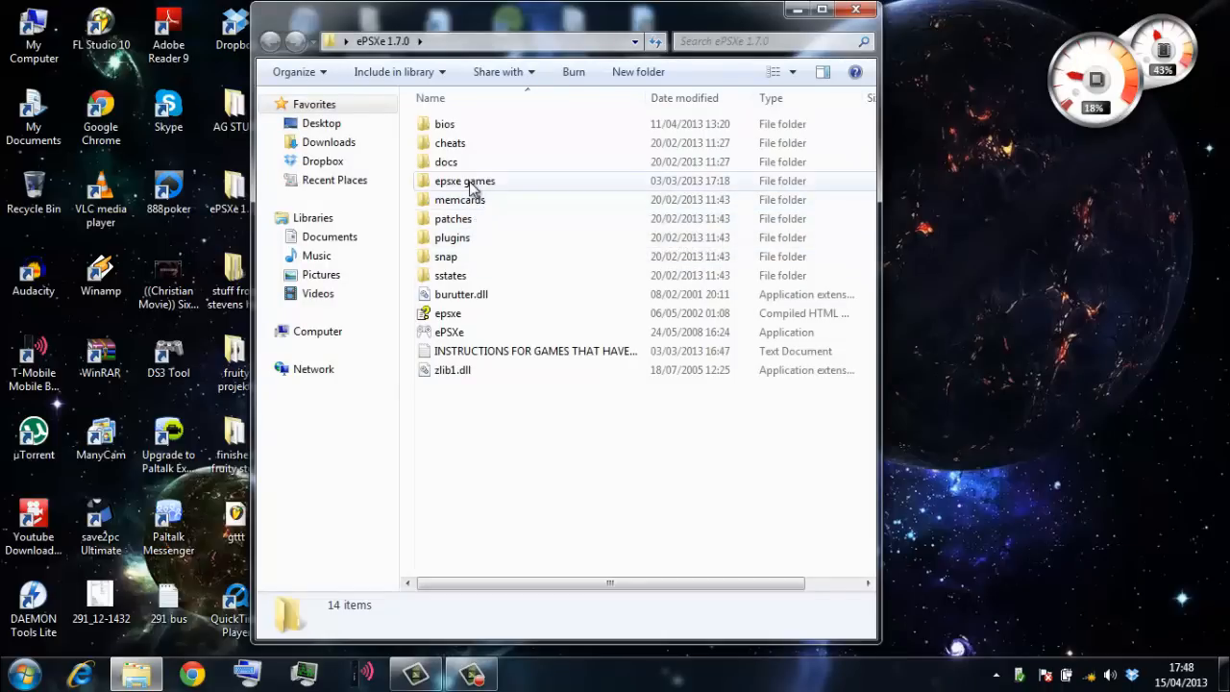
pyautogui.moveTo(482, 189)
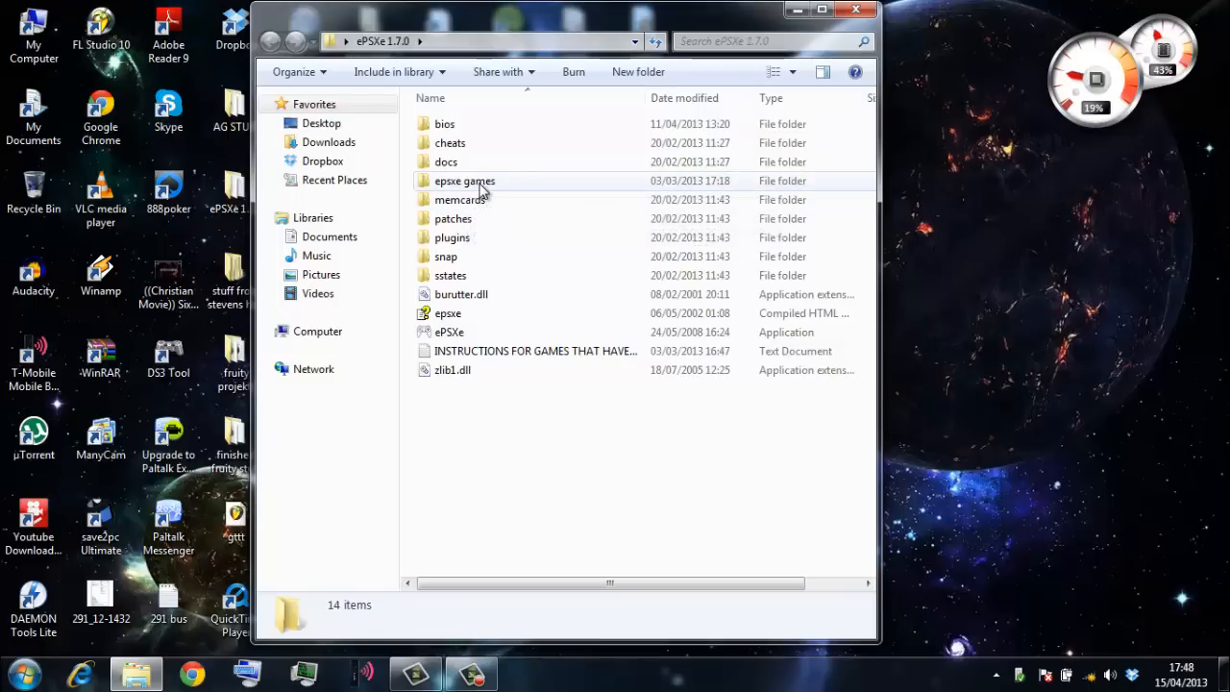
pyautogui.moveTo(470, 274)
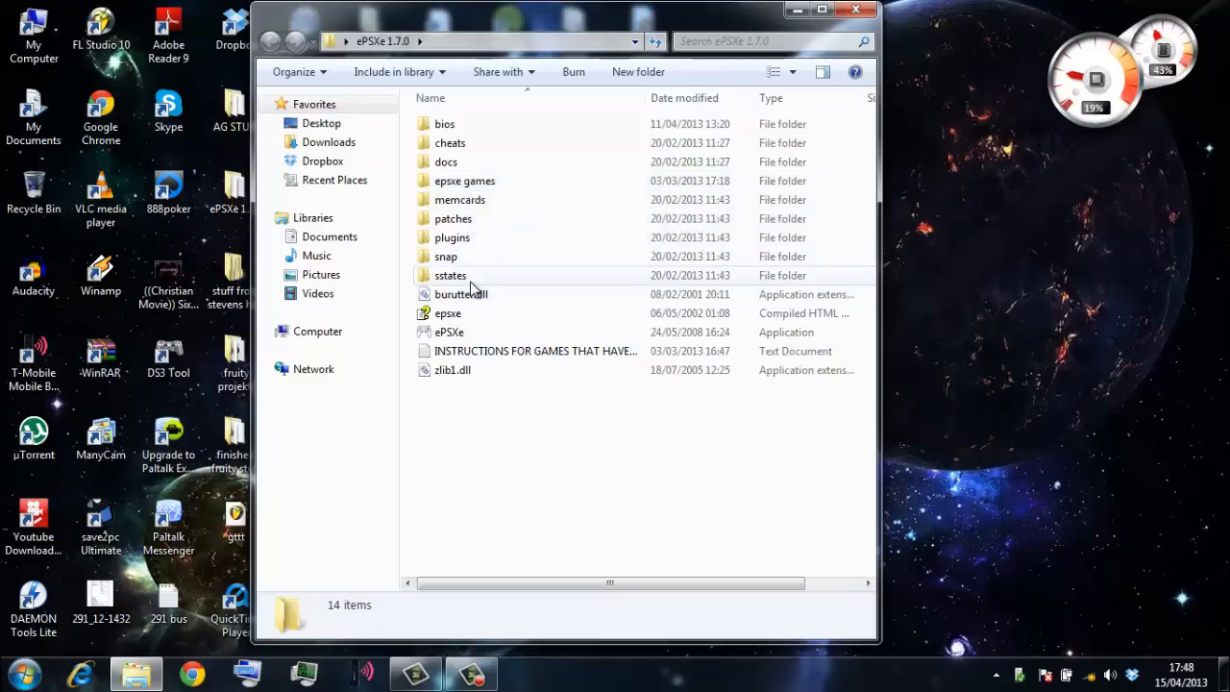
pyautogui.click(448, 332)
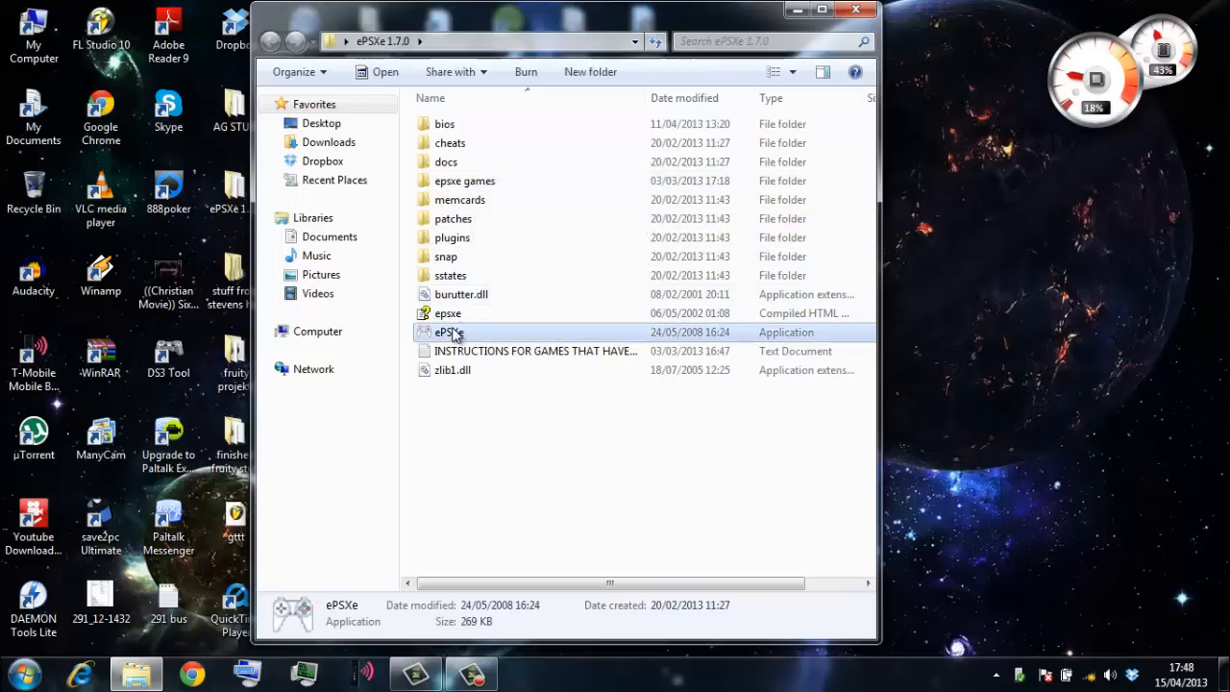
# - Launch ePSXe and run DIE_HARD_TRILOGY from ePSXe 1.7.0 > epsxe games > DIE HARD TRILOGY PSX
pyautogui.click(46, 31)
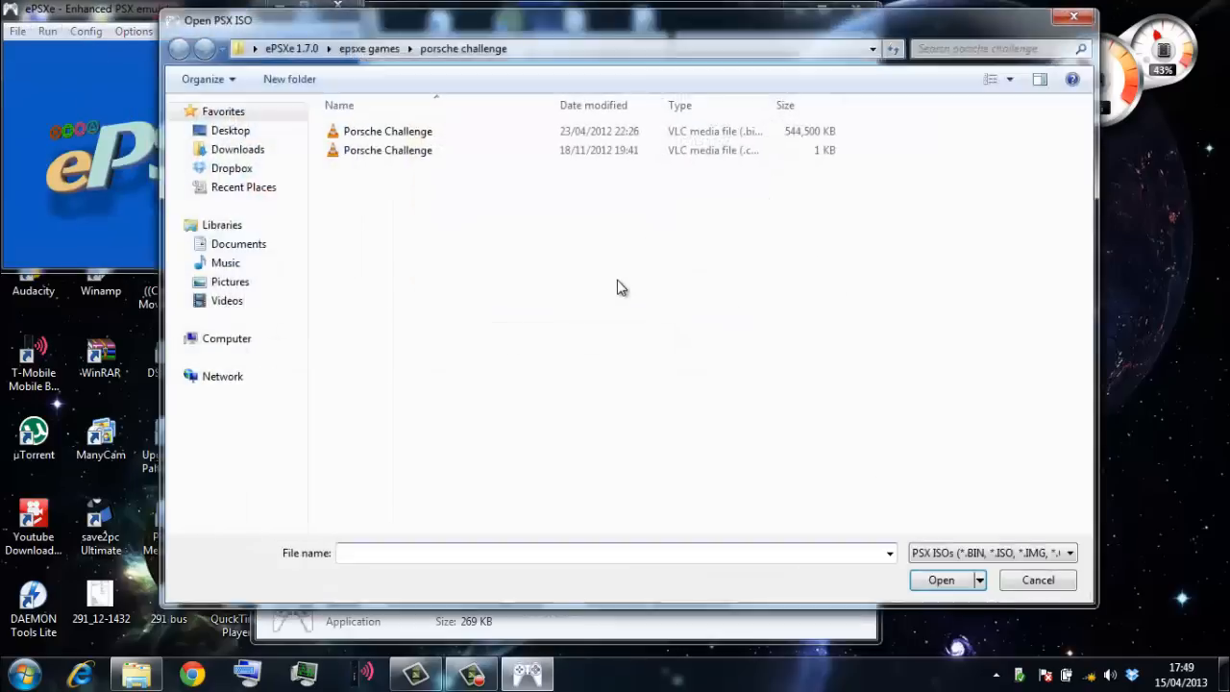
pyautogui.click(180, 48)
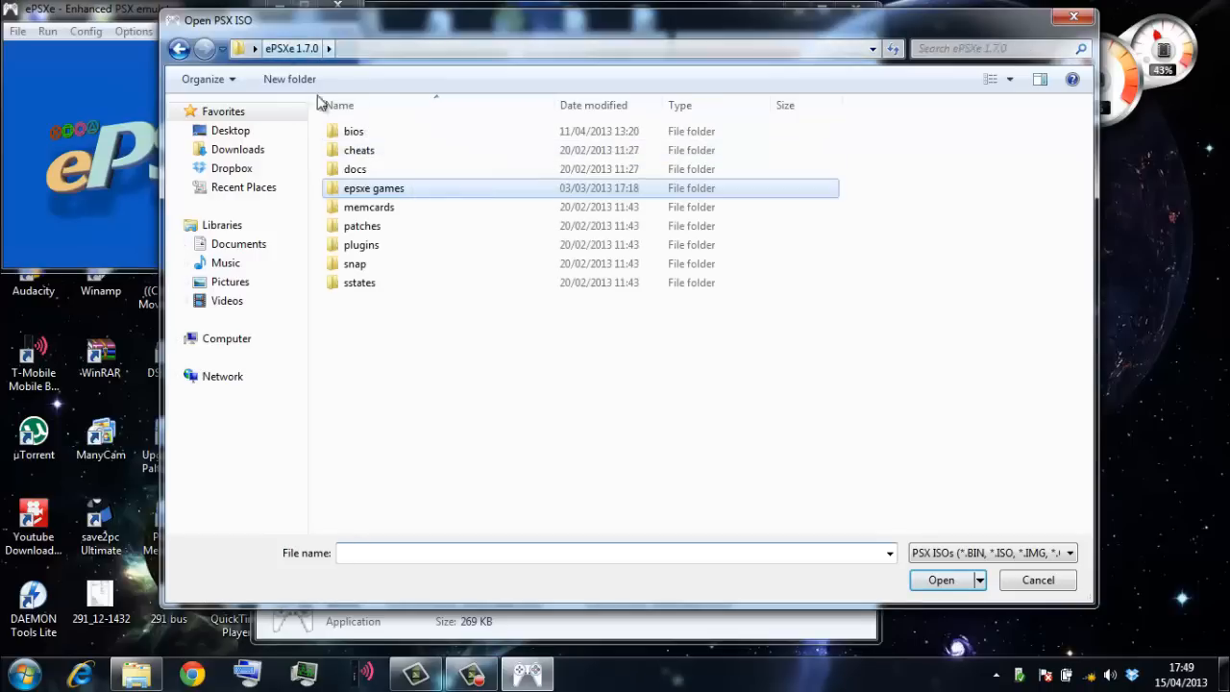
pyautogui.doubleClick(374, 187)
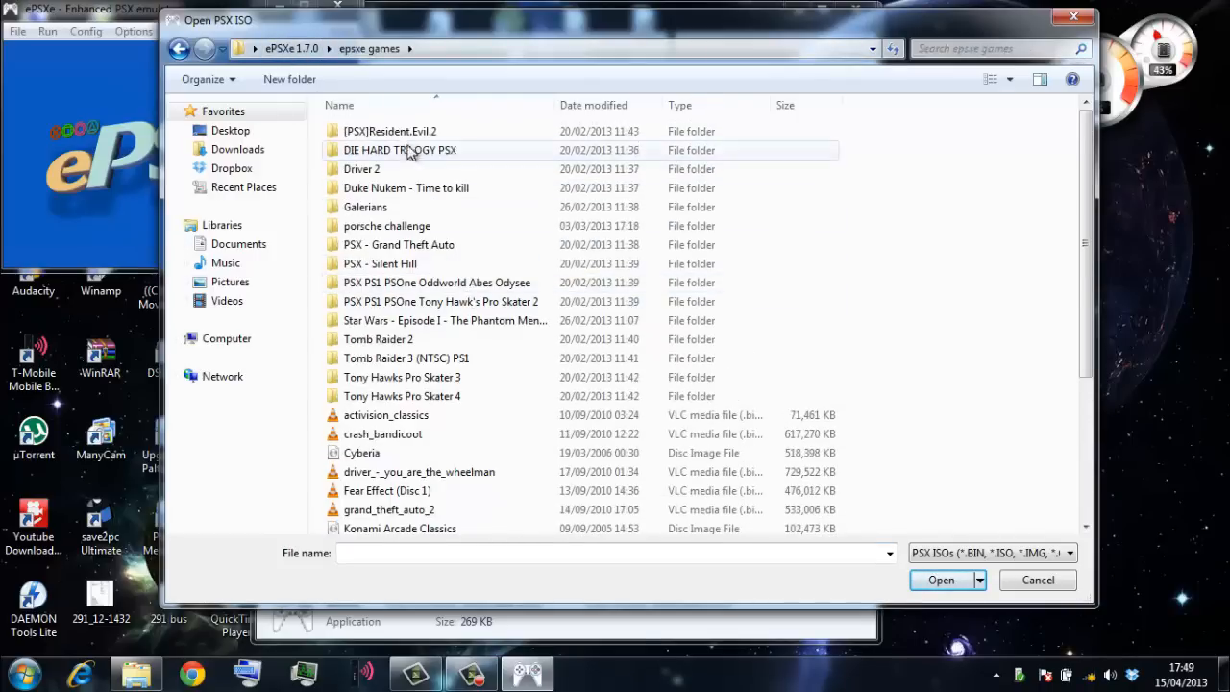
pyautogui.doubleClick(400, 150)
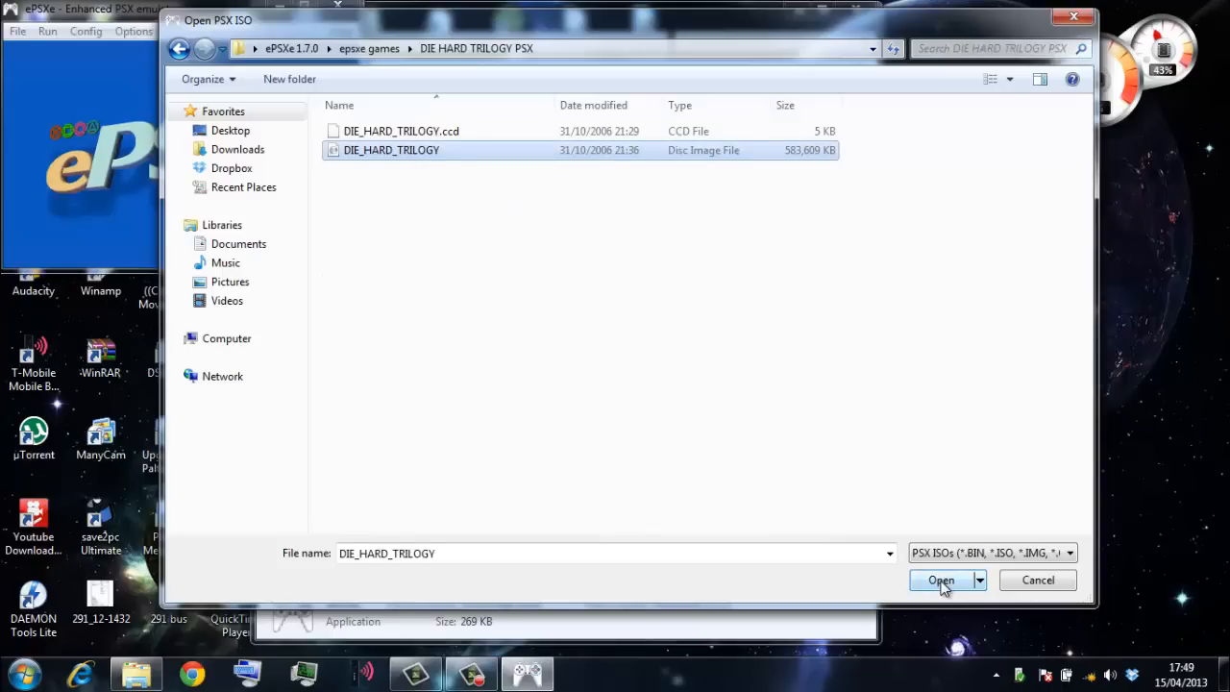
pyautogui.click(940, 580)
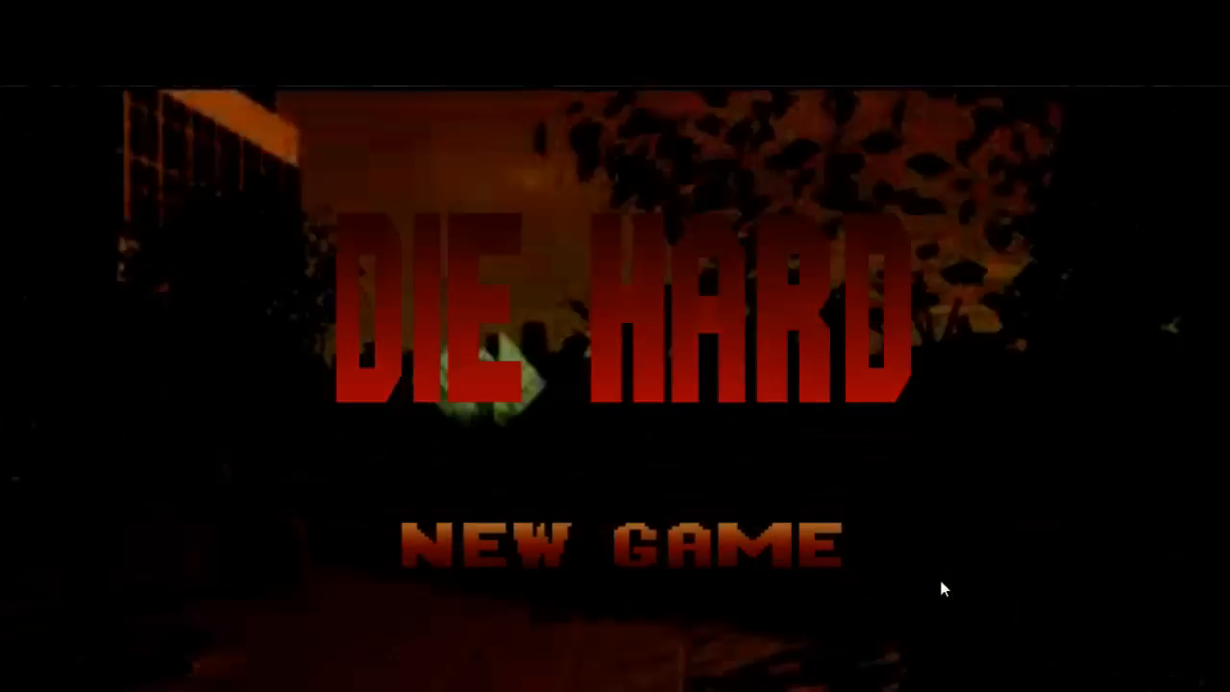
# - Start a New Game of Die Hard from the title screen
pyautogui.click(619, 543)
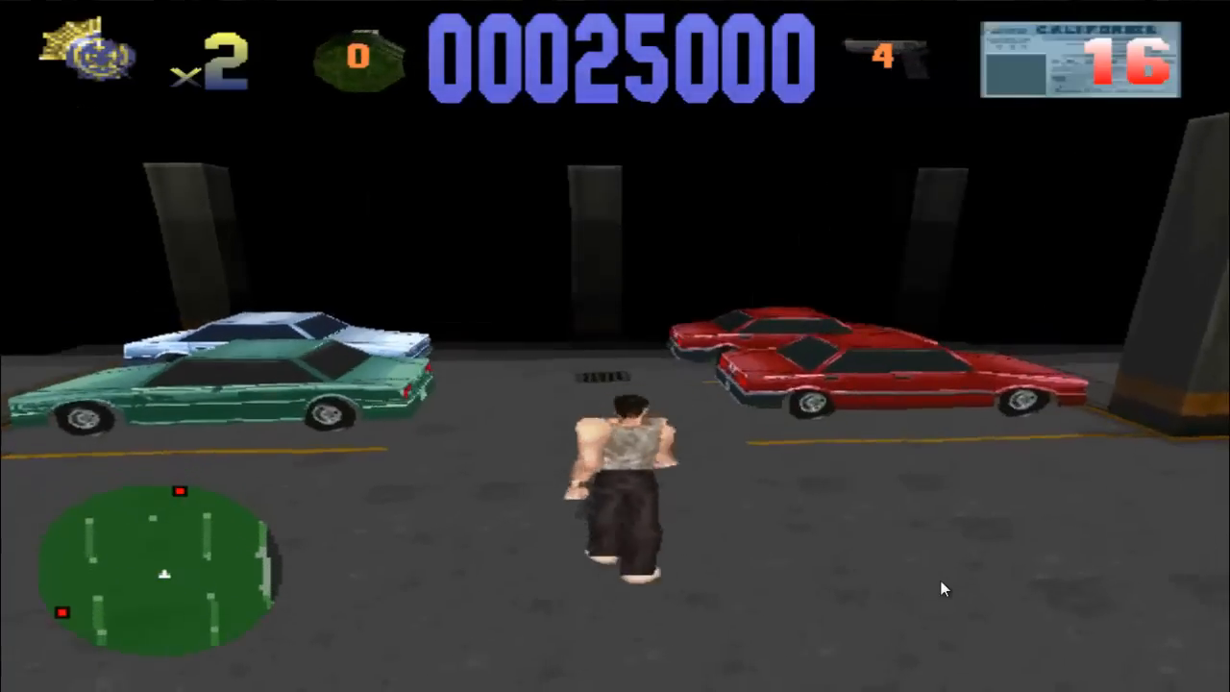
# - End the ePSXe.exe process in Task Manager, then close Task Manager
pyautogui.click(24, 672)
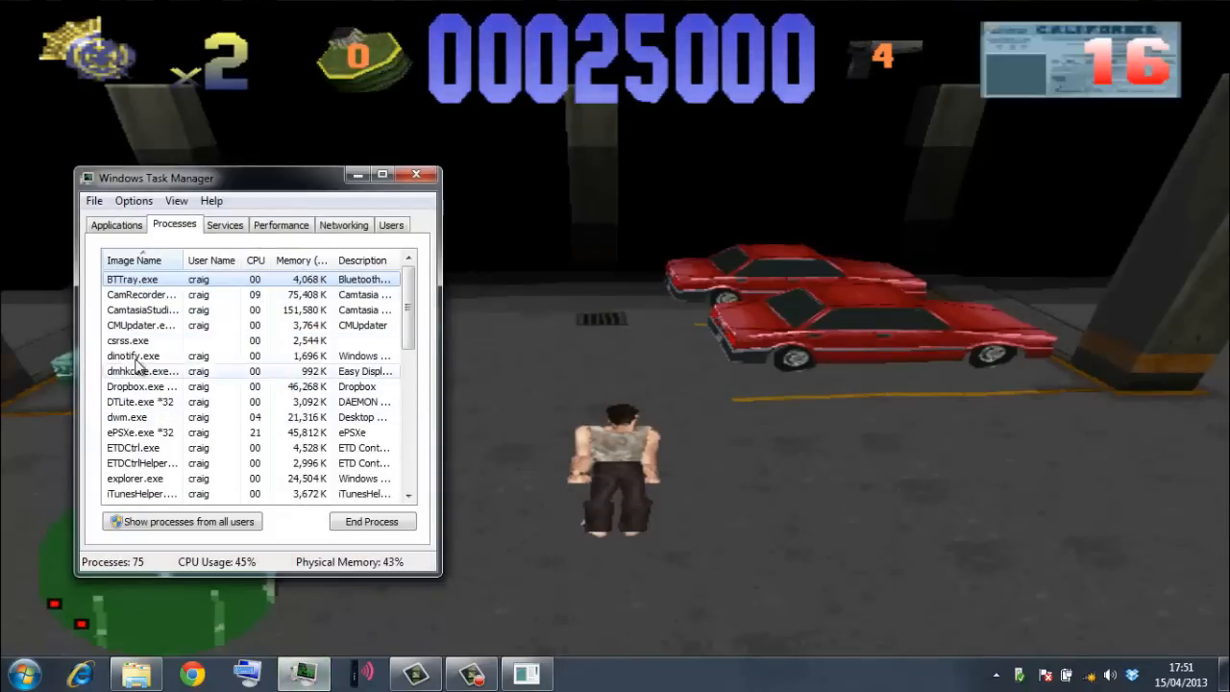
pyautogui.click(142, 431)
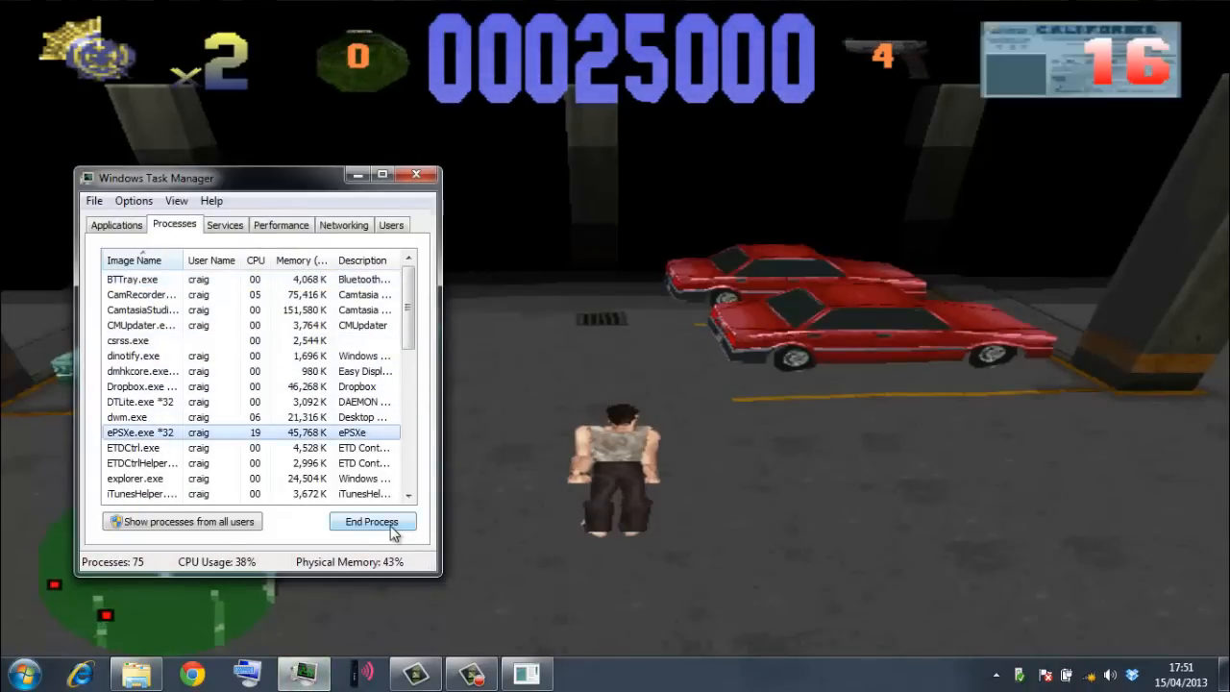
pyautogui.click(371, 521)
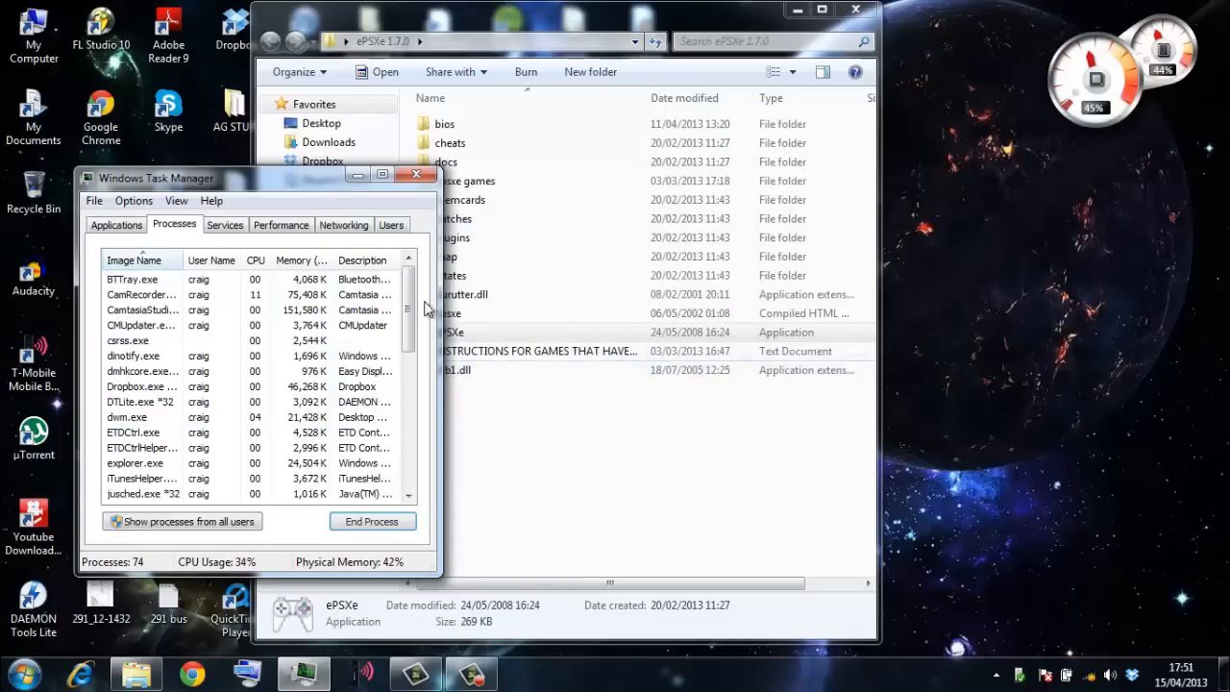
pyautogui.click(416, 174)
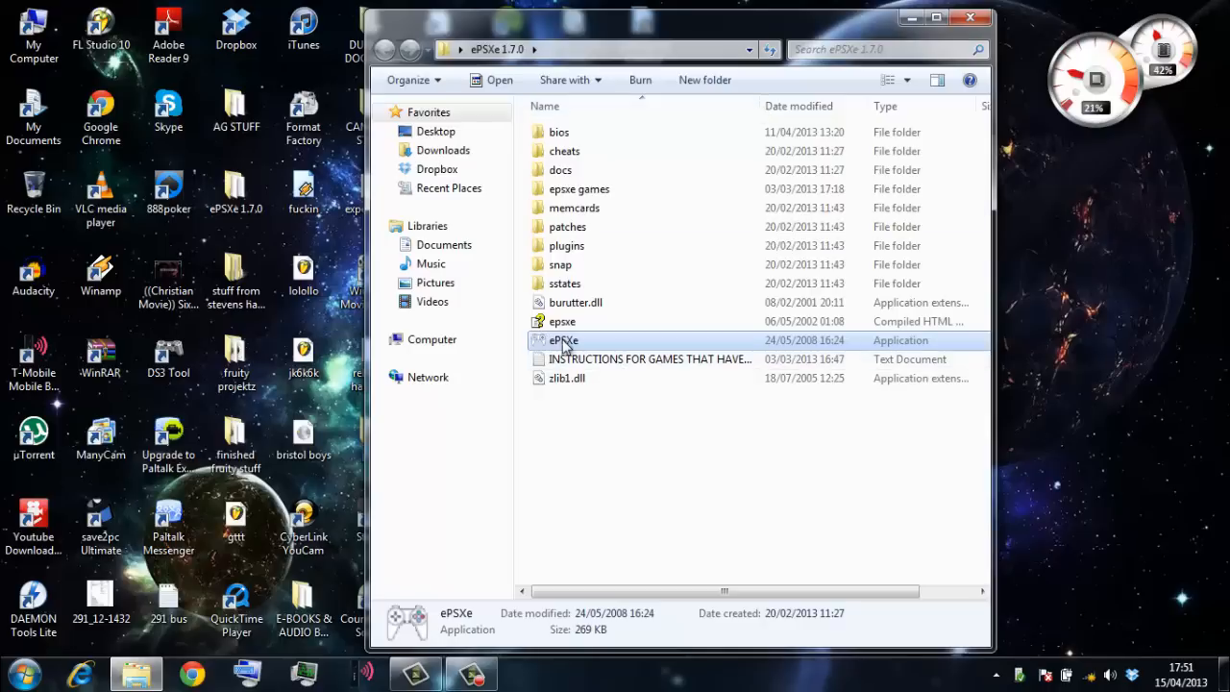
# - Relaunch ePSXe and open Config > Cdrom showing the Mooby2 cd disk image driver 2.8 plugin
pyautogui.doubleClick(564, 340)
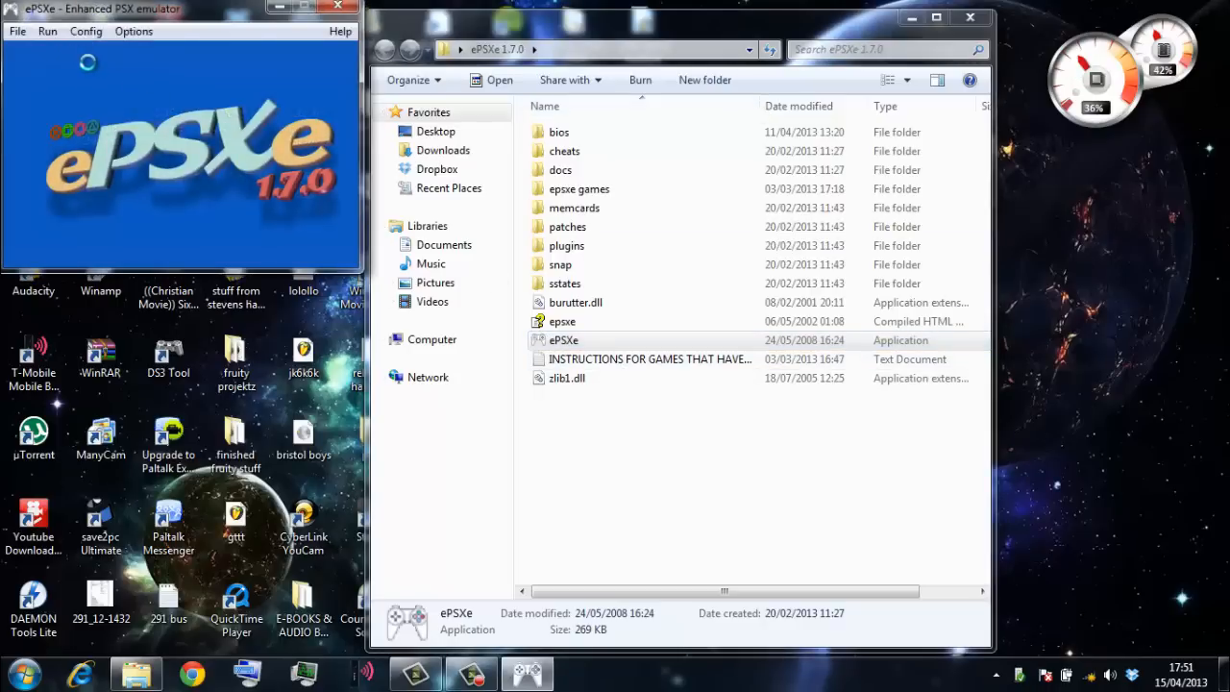
pyautogui.click(86, 31)
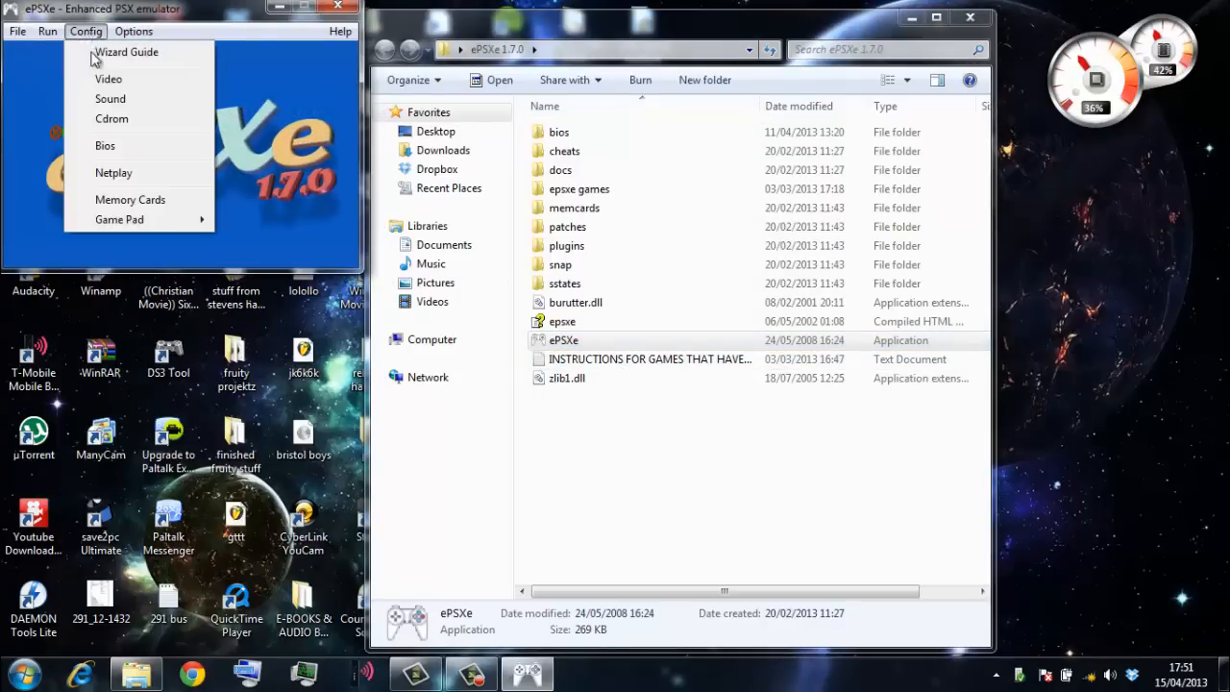
pyautogui.moveTo(112, 119)
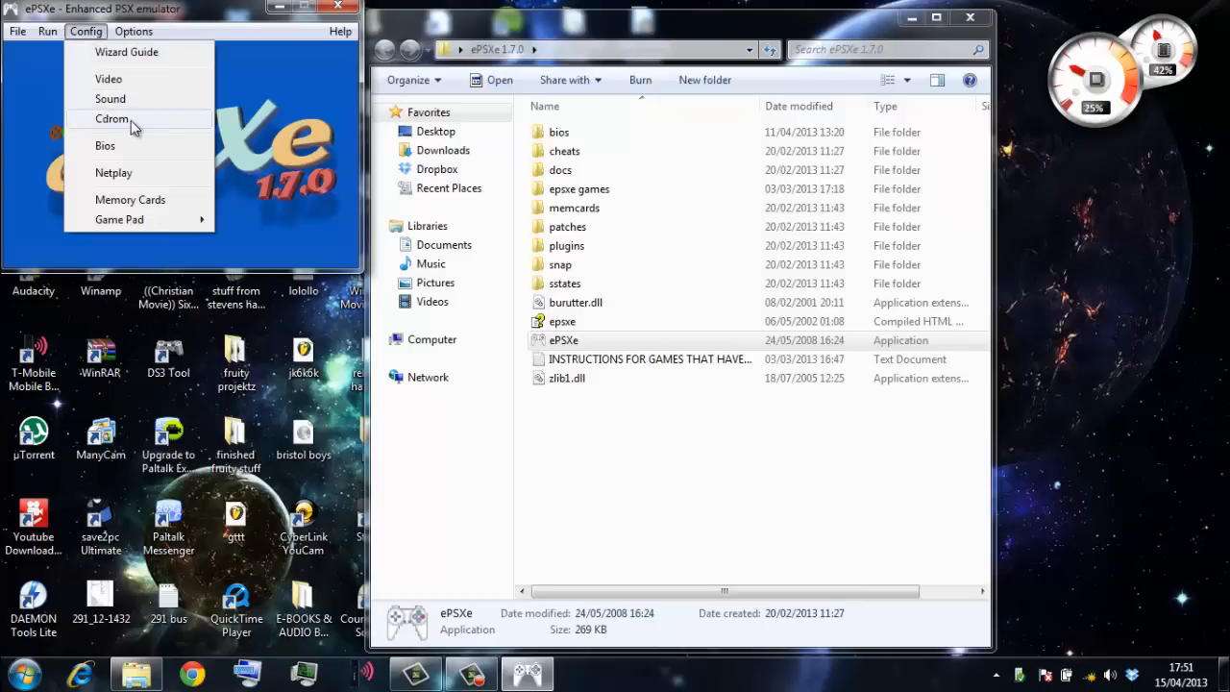
pyautogui.click(112, 118)
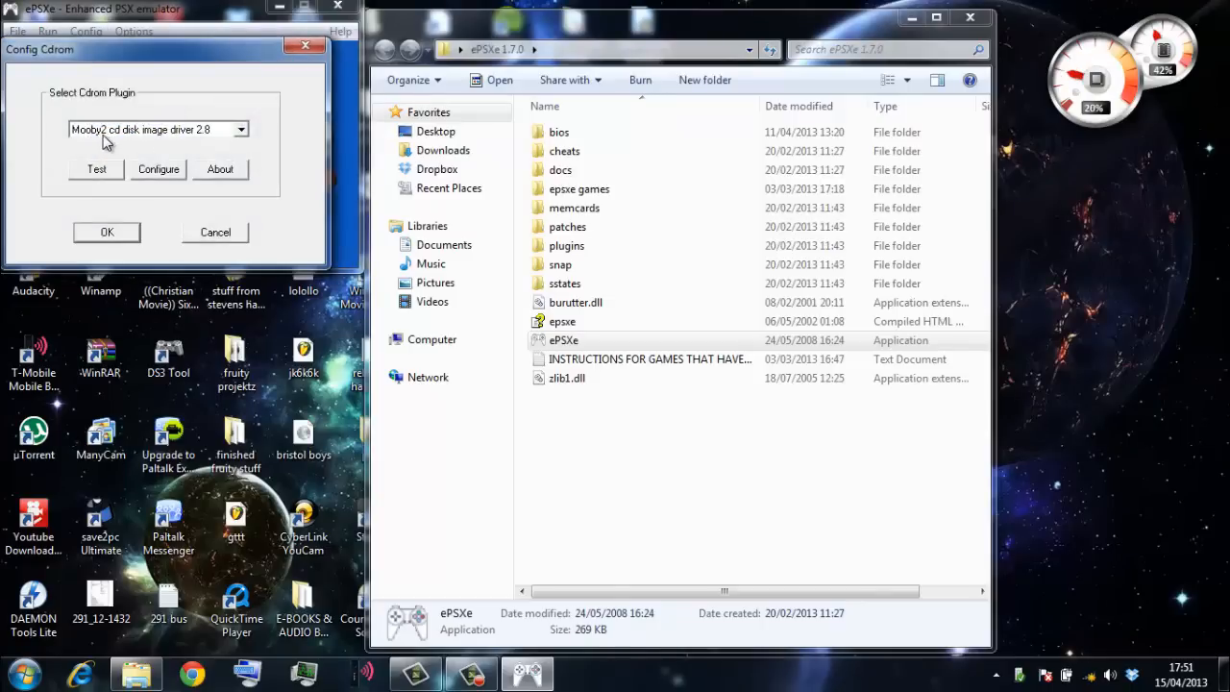
pyautogui.moveTo(219, 142)
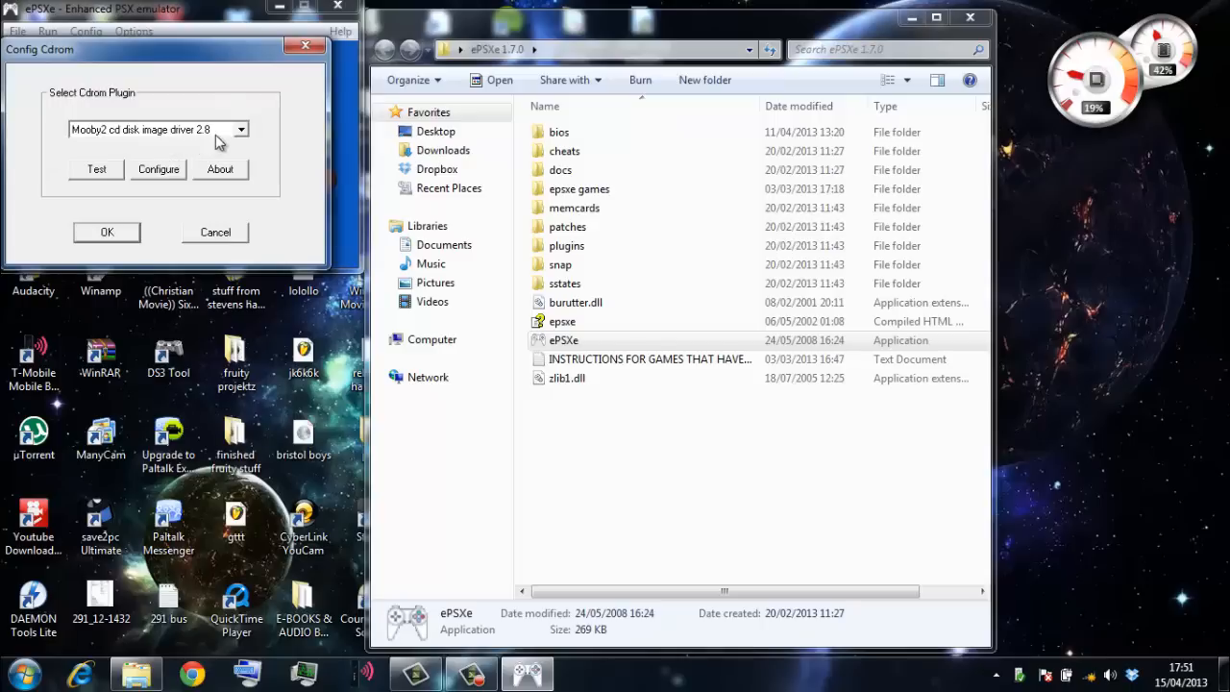
pyautogui.moveTo(84, 103)
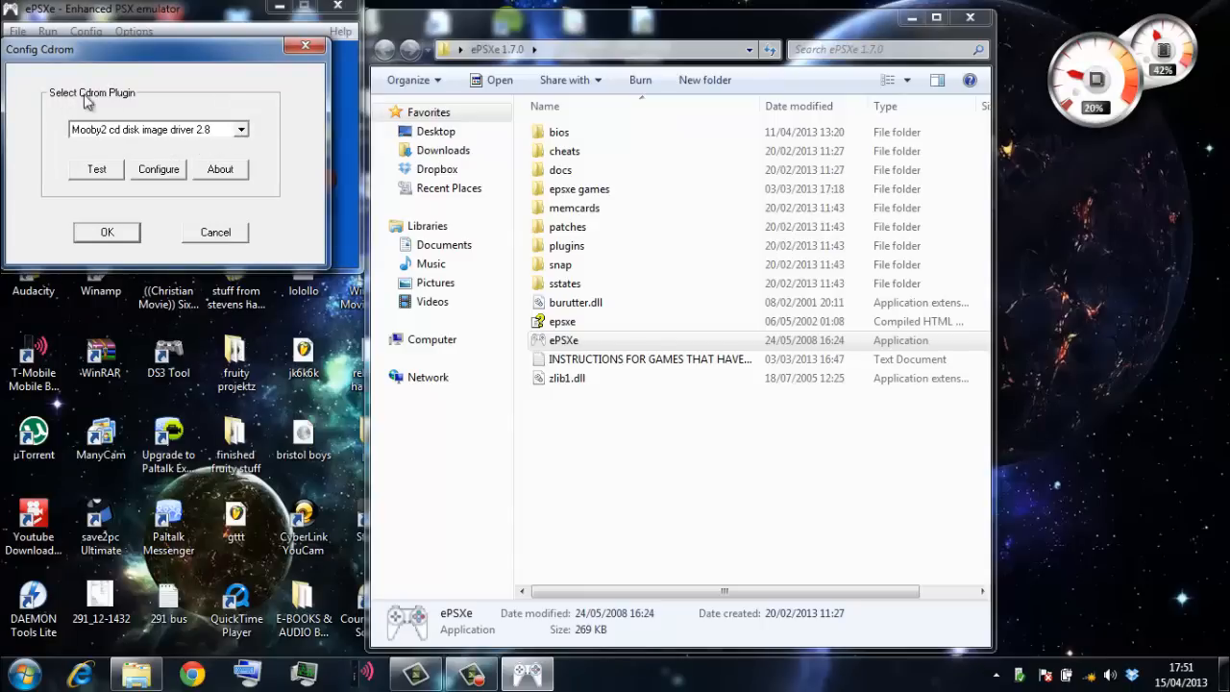
pyautogui.moveTo(175, 162)
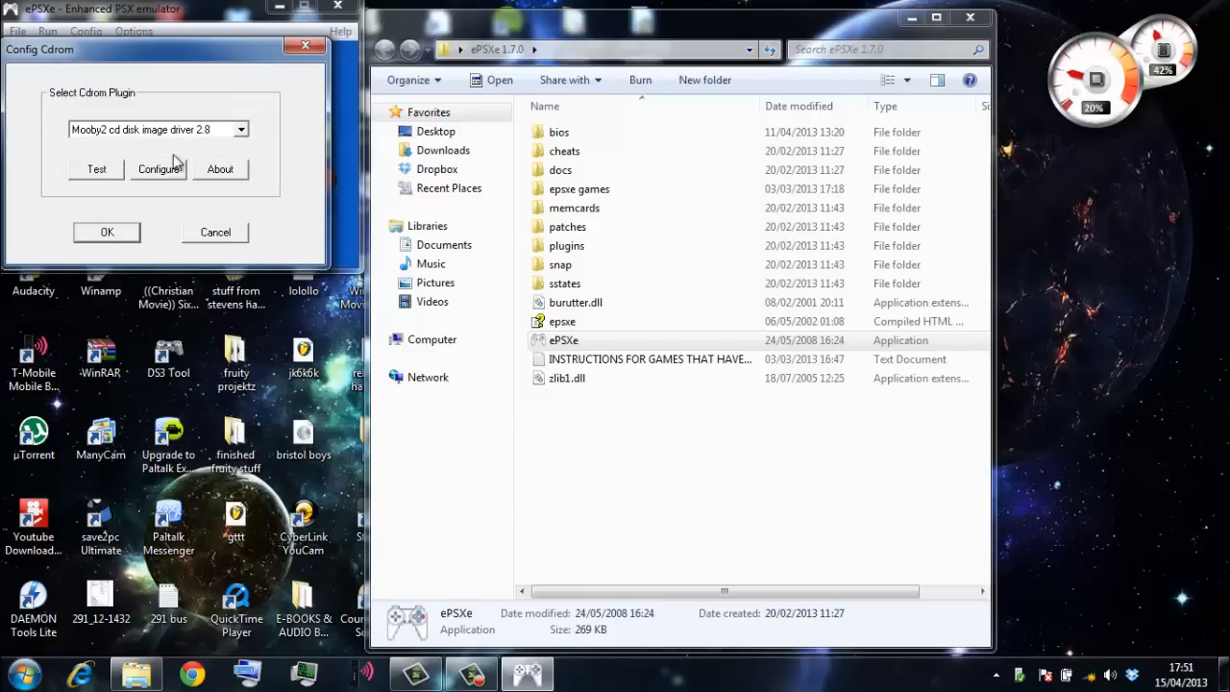
pyautogui.click(159, 169)
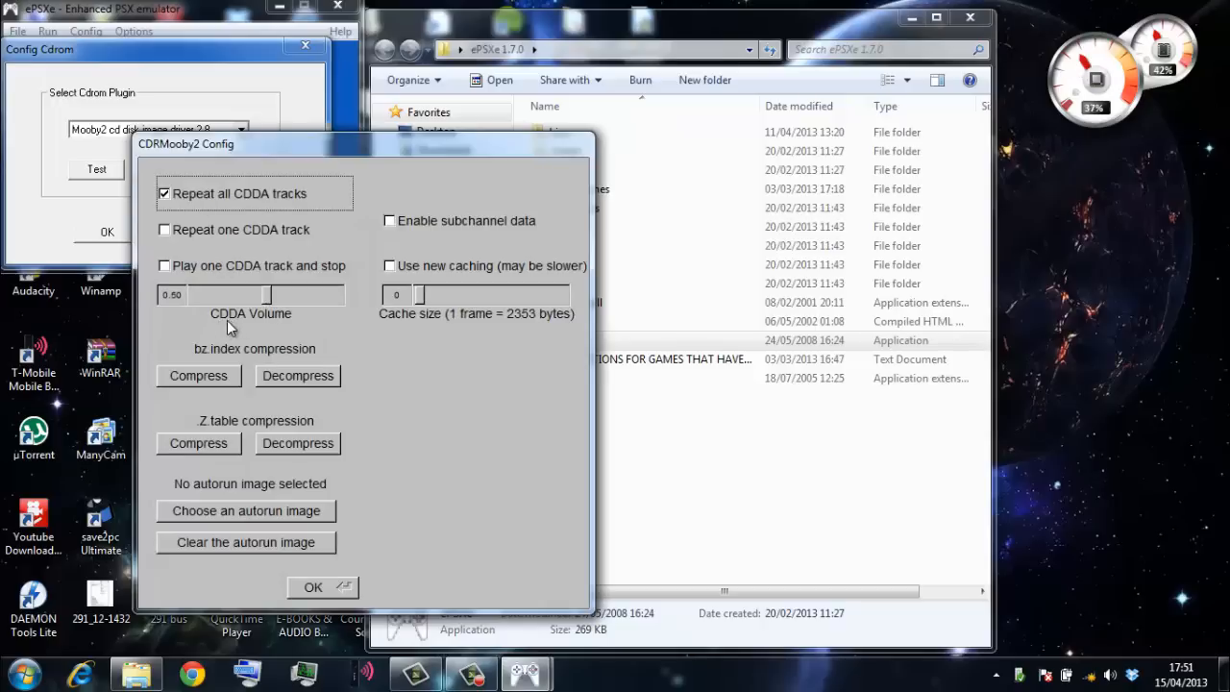
pyautogui.moveTo(272, 303)
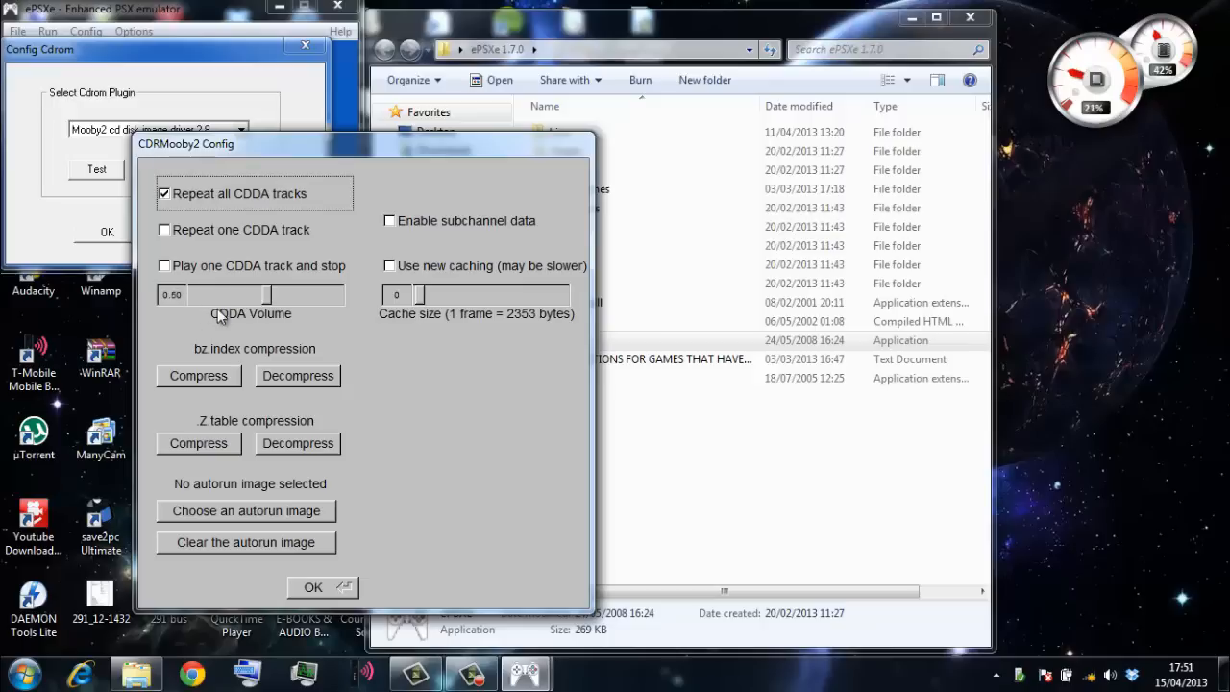
pyautogui.moveTo(279, 306)
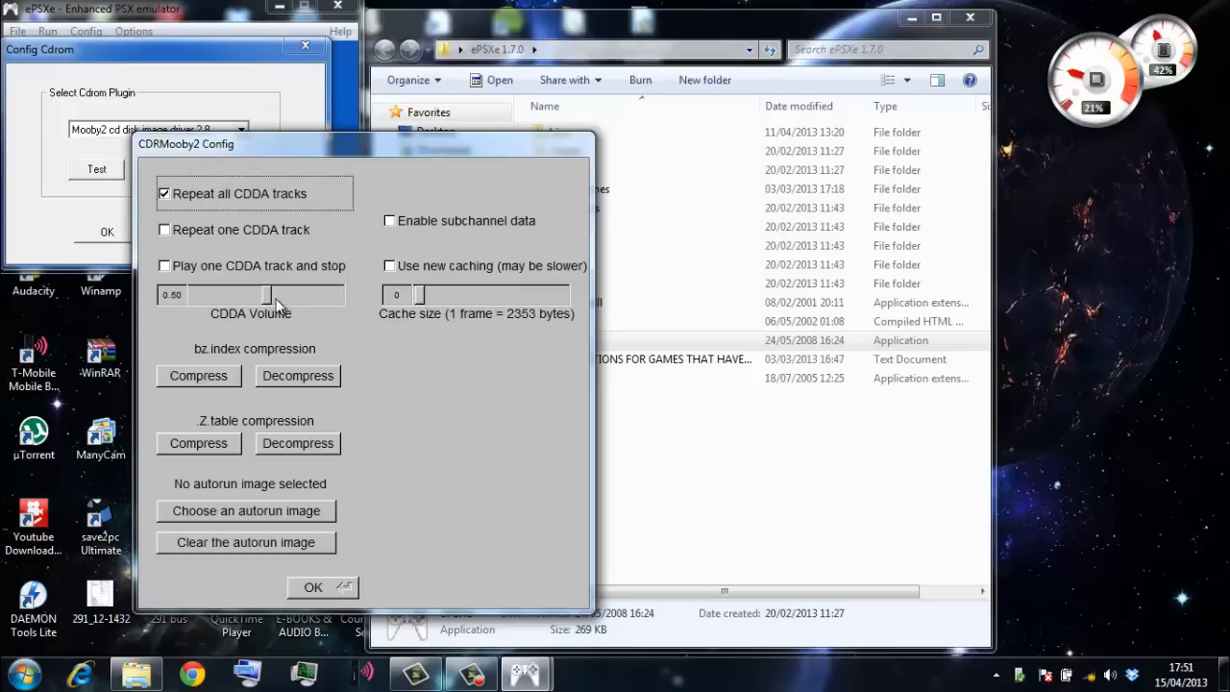
pyautogui.moveTo(111, 134)
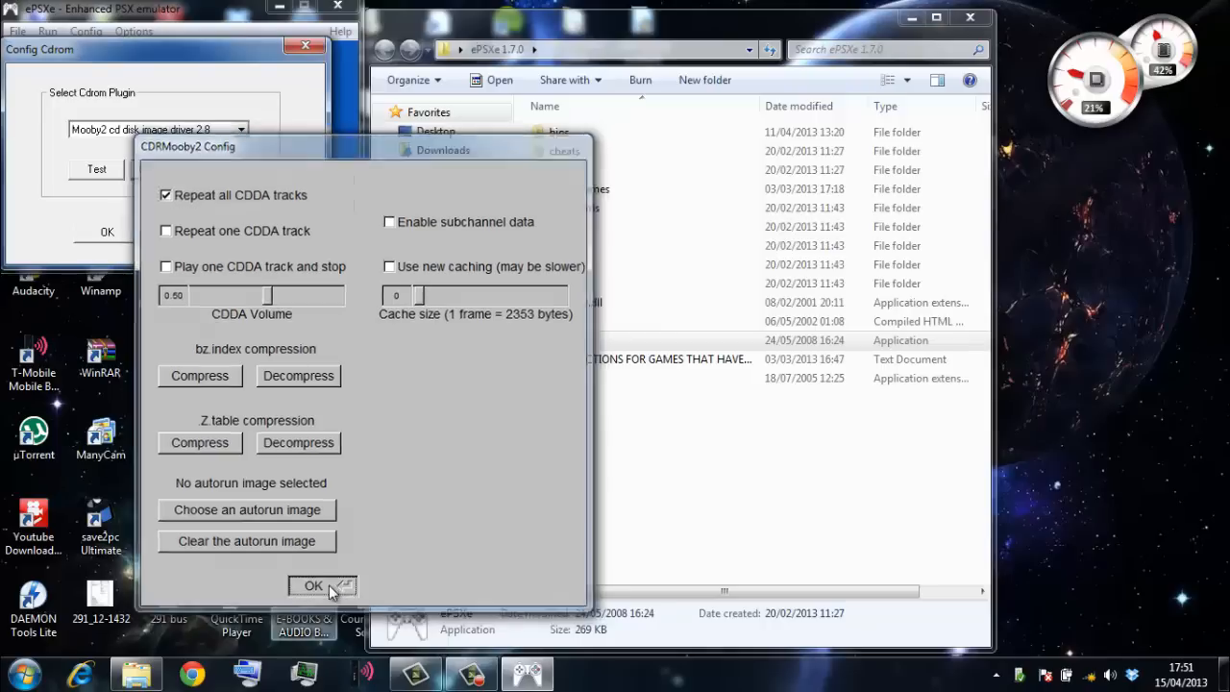
pyautogui.click(314, 585)
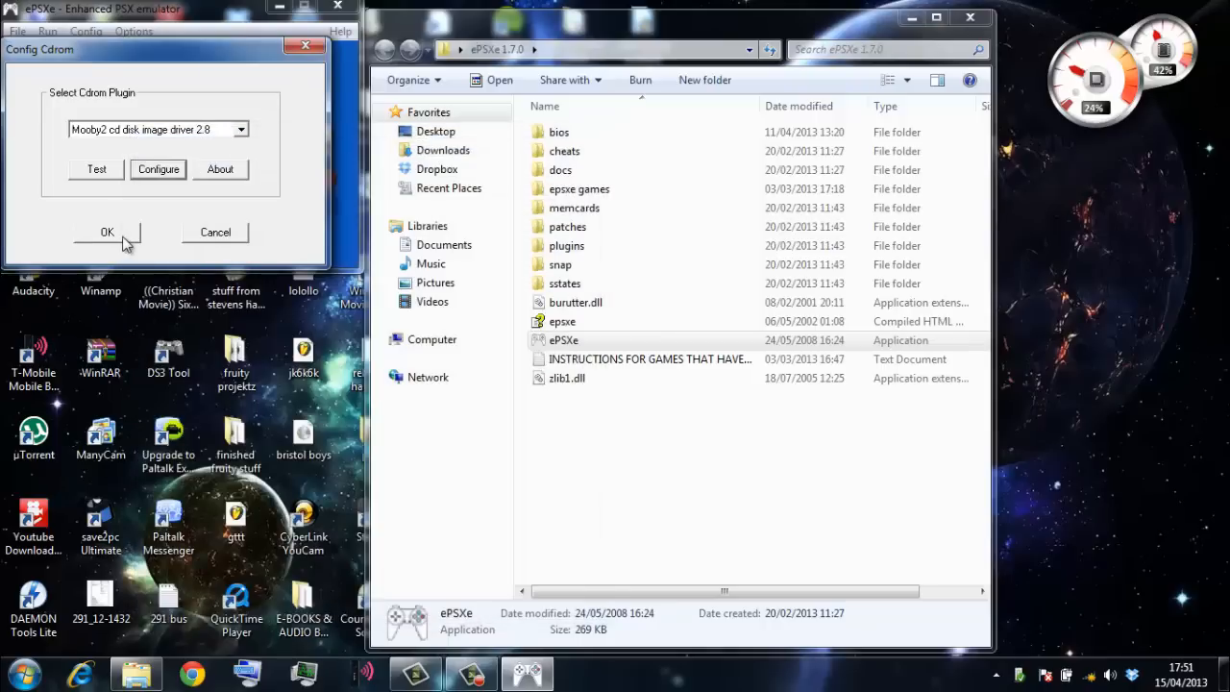
# - Save the Mooby2 CD-ROM plugin choice and return to the File menu
pyautogui.click(107, 232)
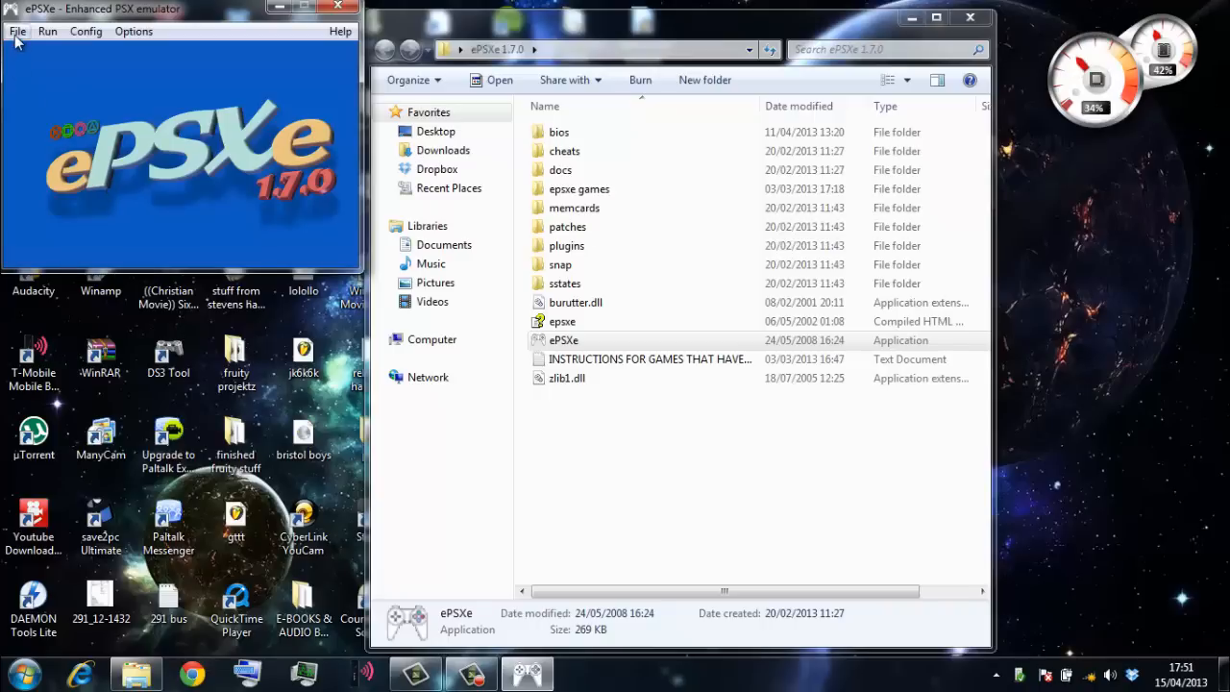
pyautogui.click(16, 30)
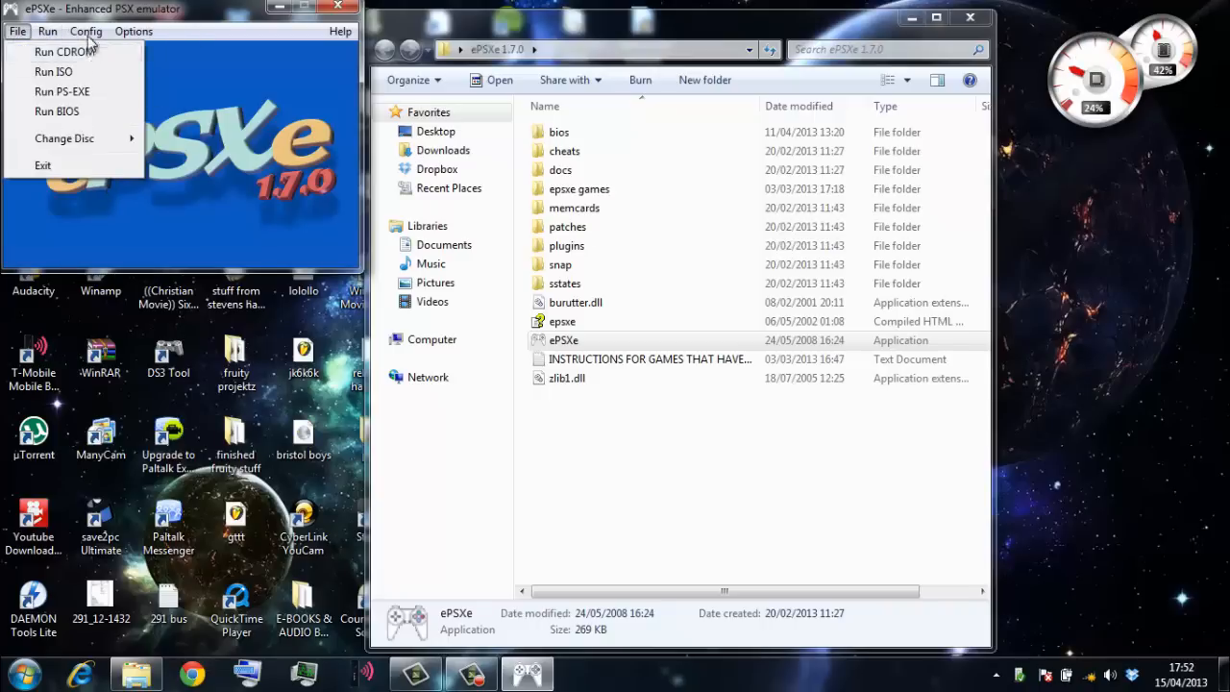
pyautogui.click(85, 31)
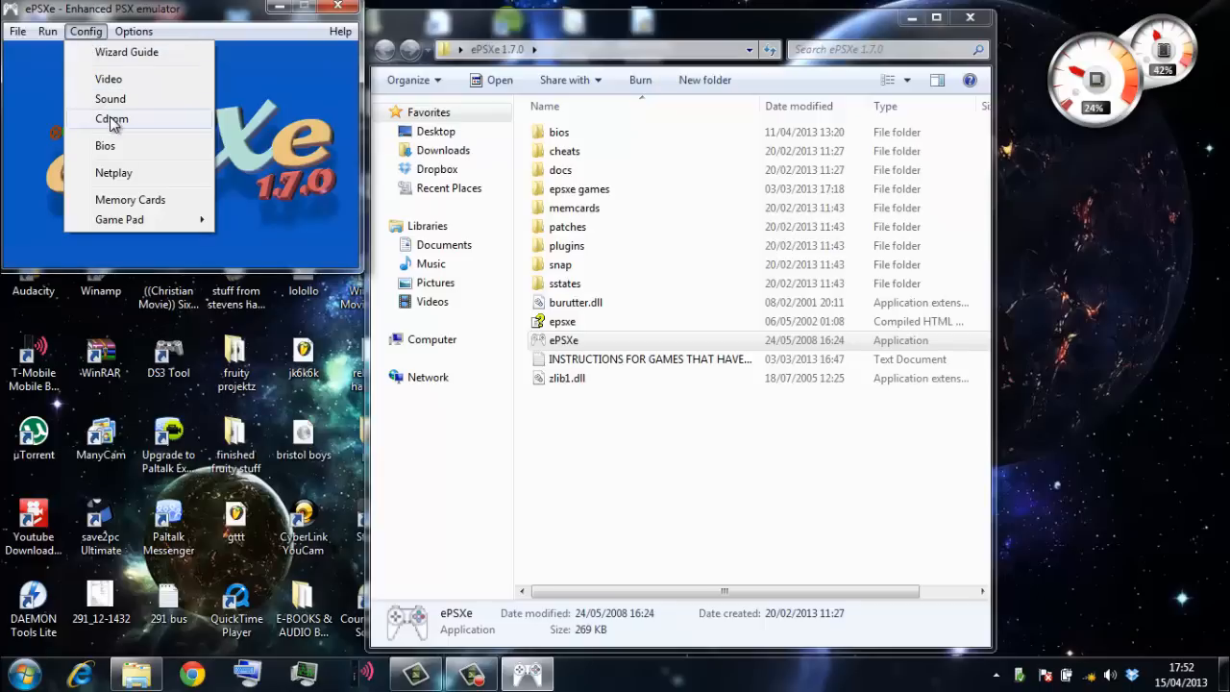
pyautogui.click(18, 30)
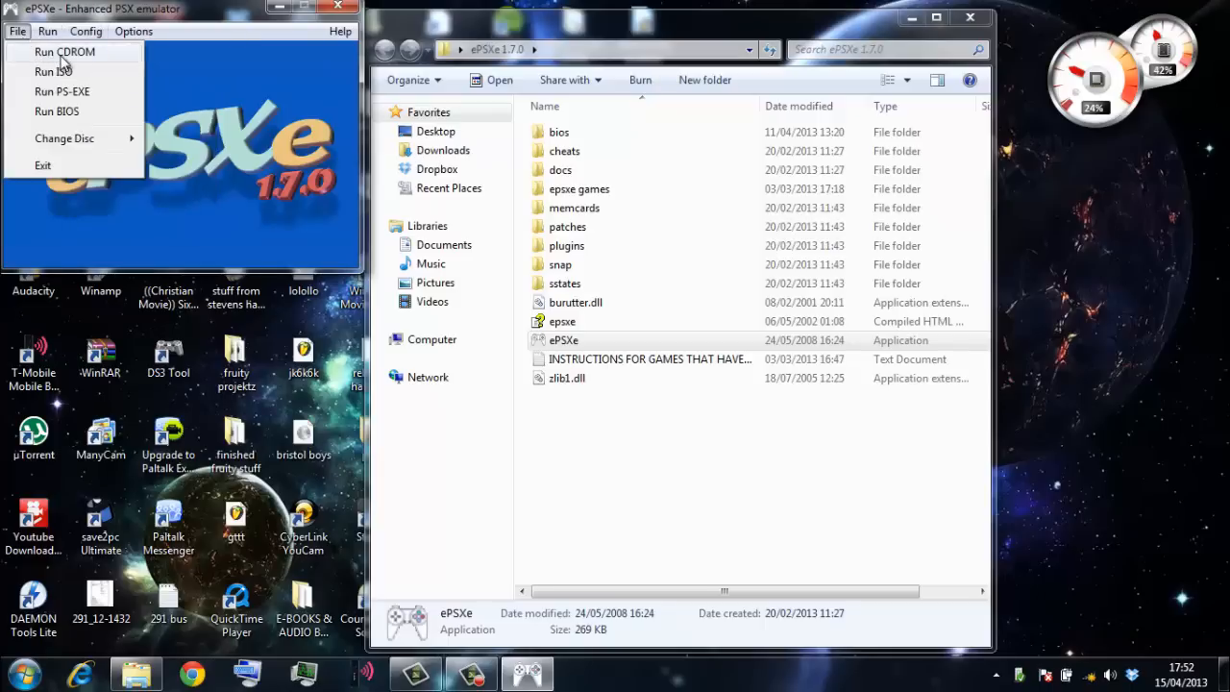
# - Run CDROM with the DIE_HARD_TRILOGY.img disc image
pyautogui.click(53, 71)
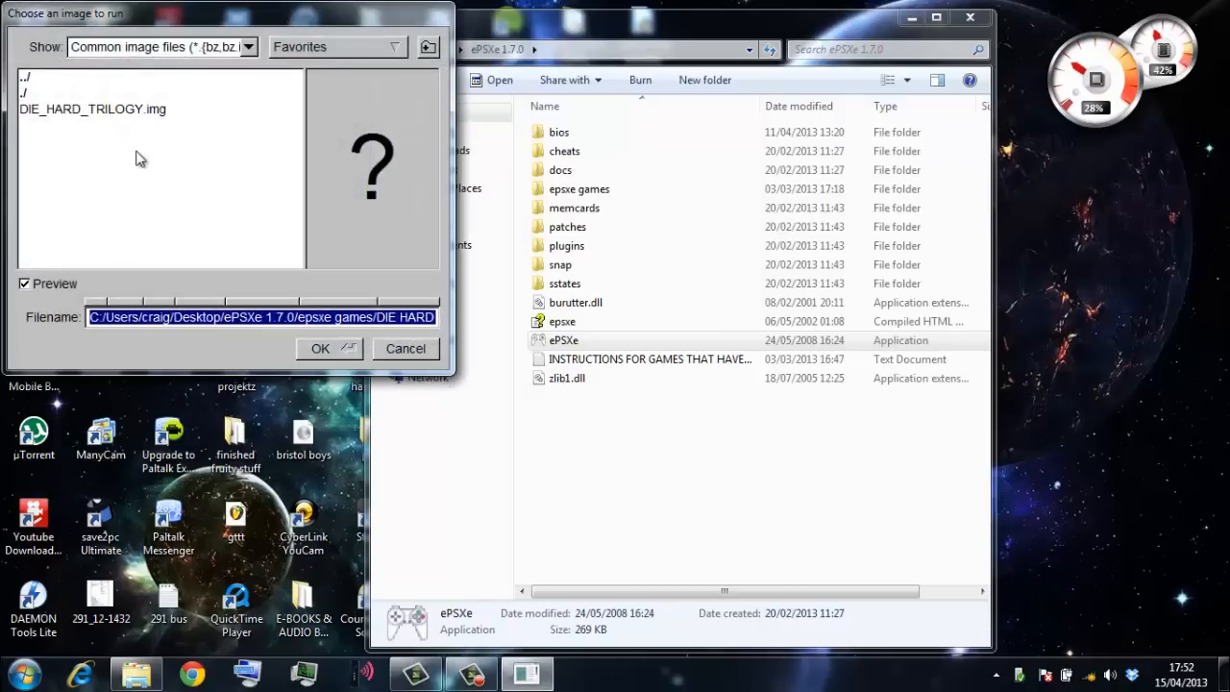
pyautogui.click(92, 109)
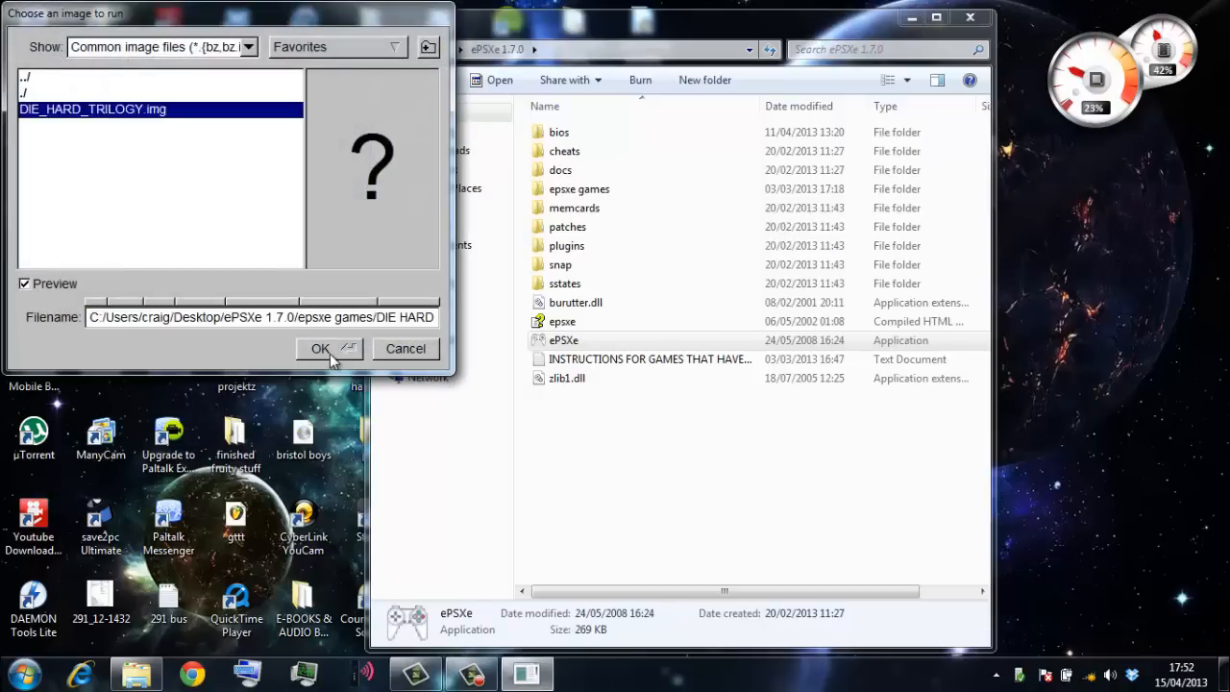
pyautogui.click(320, 347)
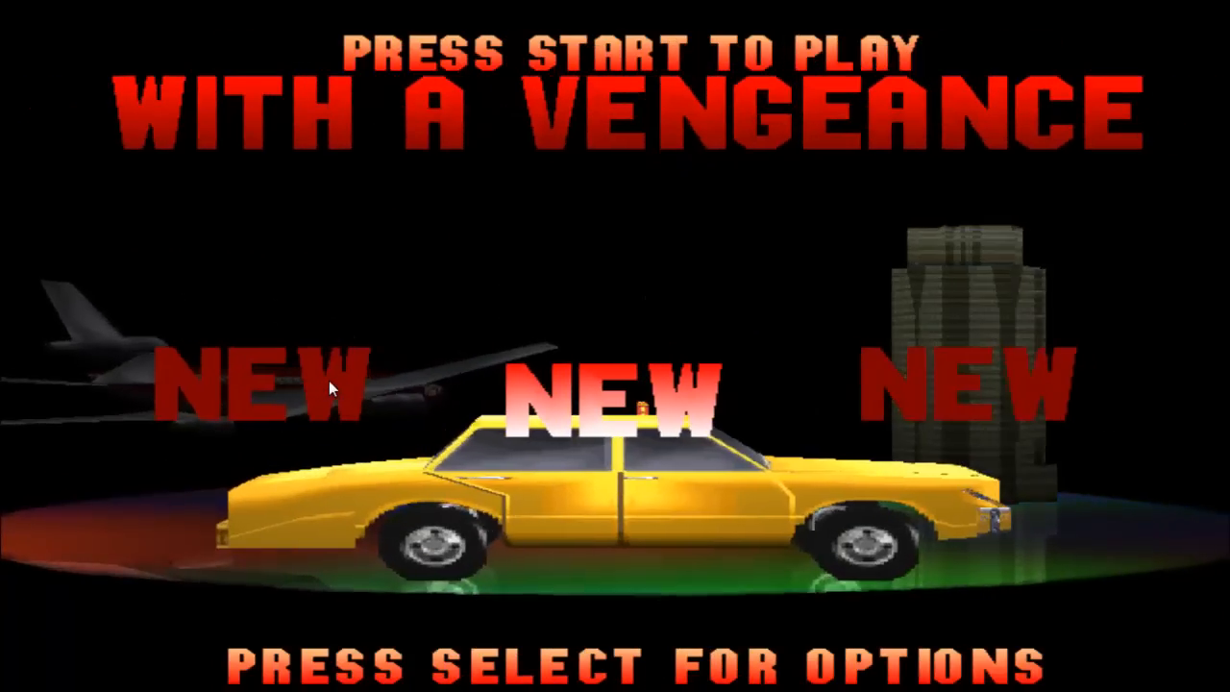
# - Start Die Hard: With a Vengeance and play to the fire door
pyautogui.press('Right')
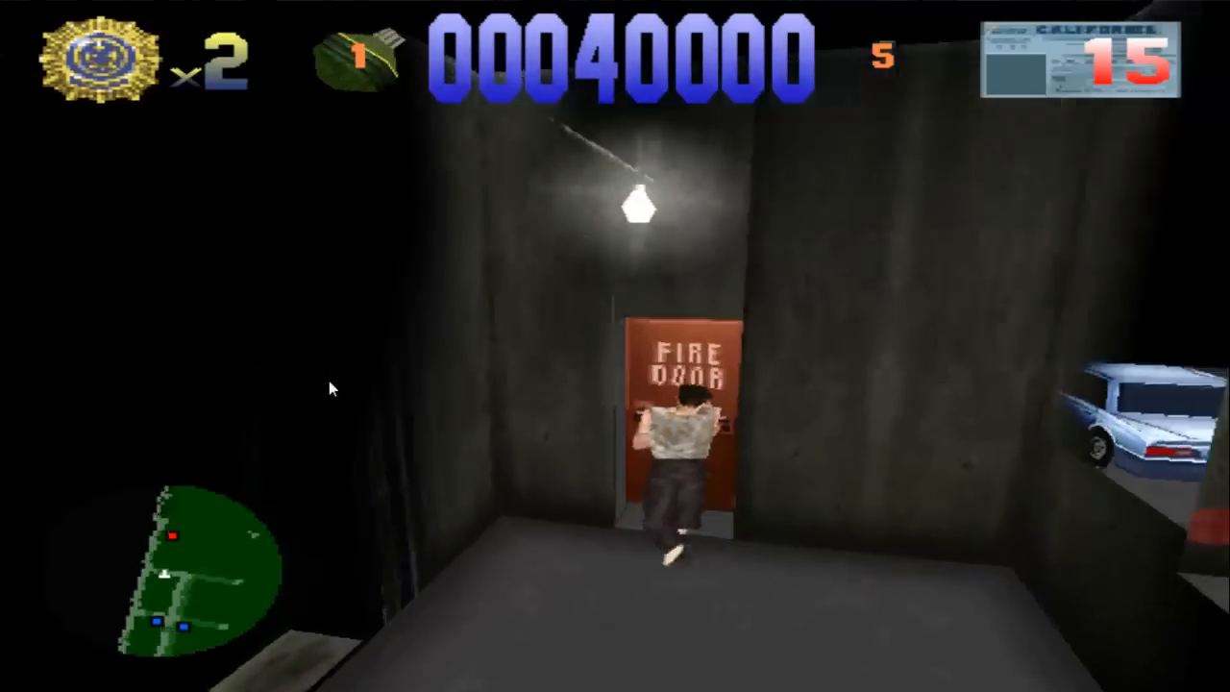
# - End the ePSXe.exe *32 process in Task Manager and confirm
pyautogui.click(19, 672)
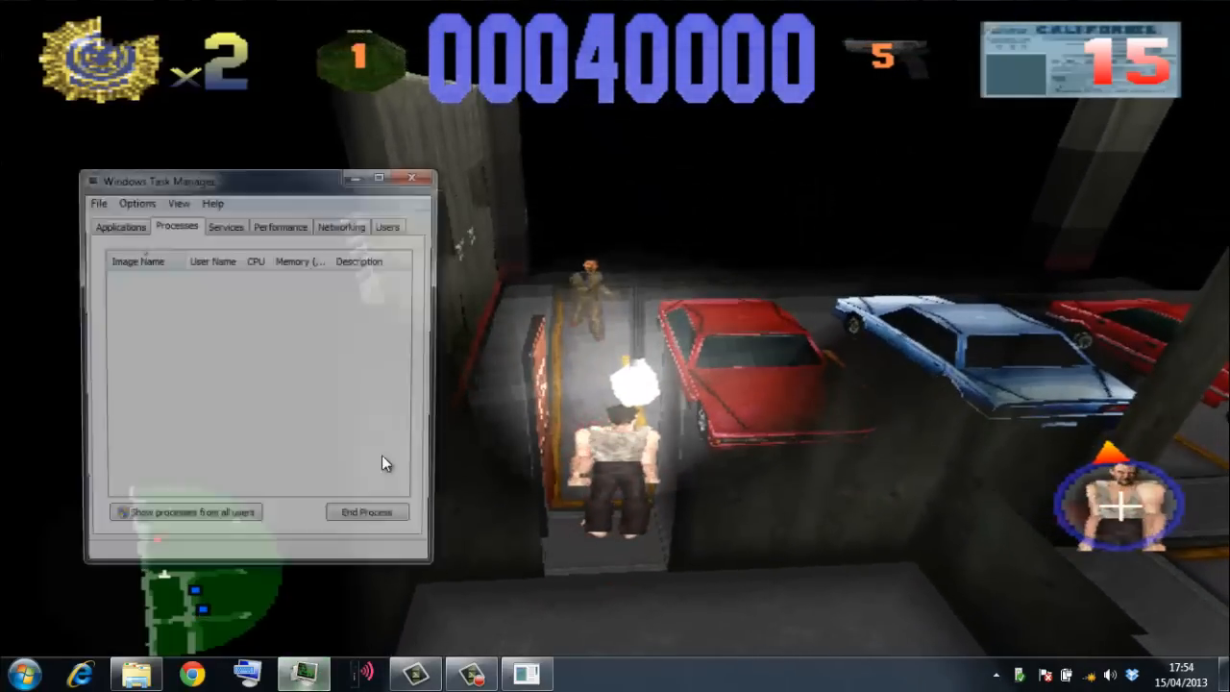
pyautogui.click(366, 511)
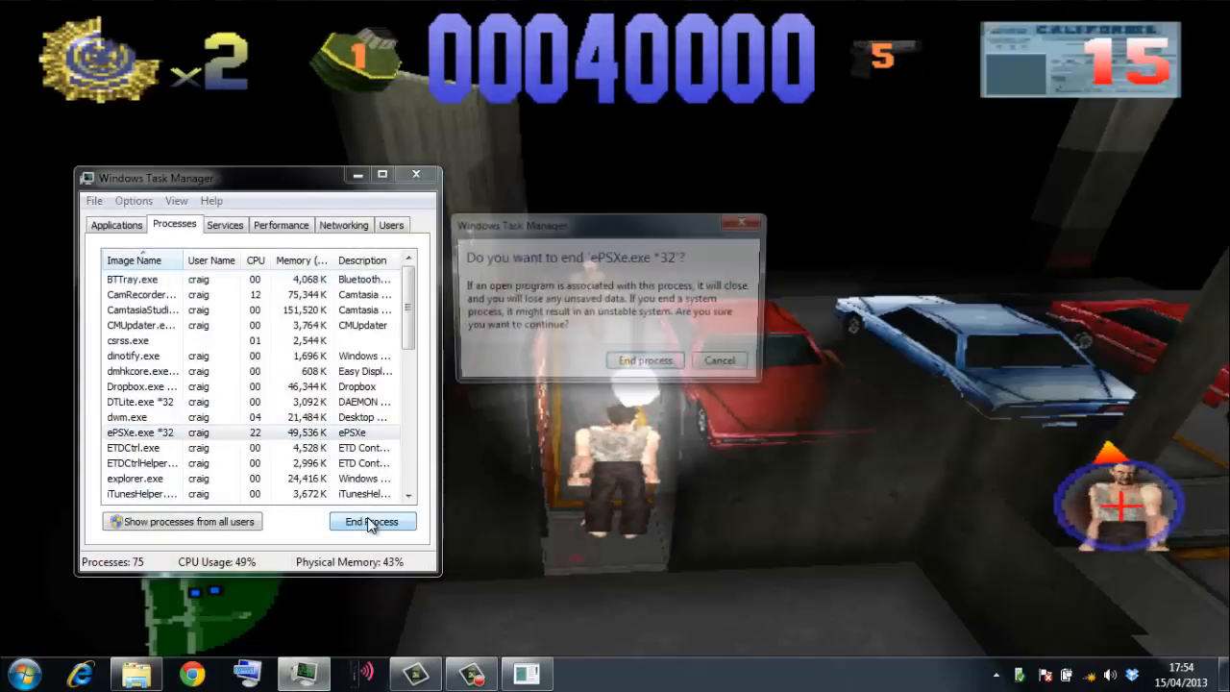
pyautogui.click(644, 359)
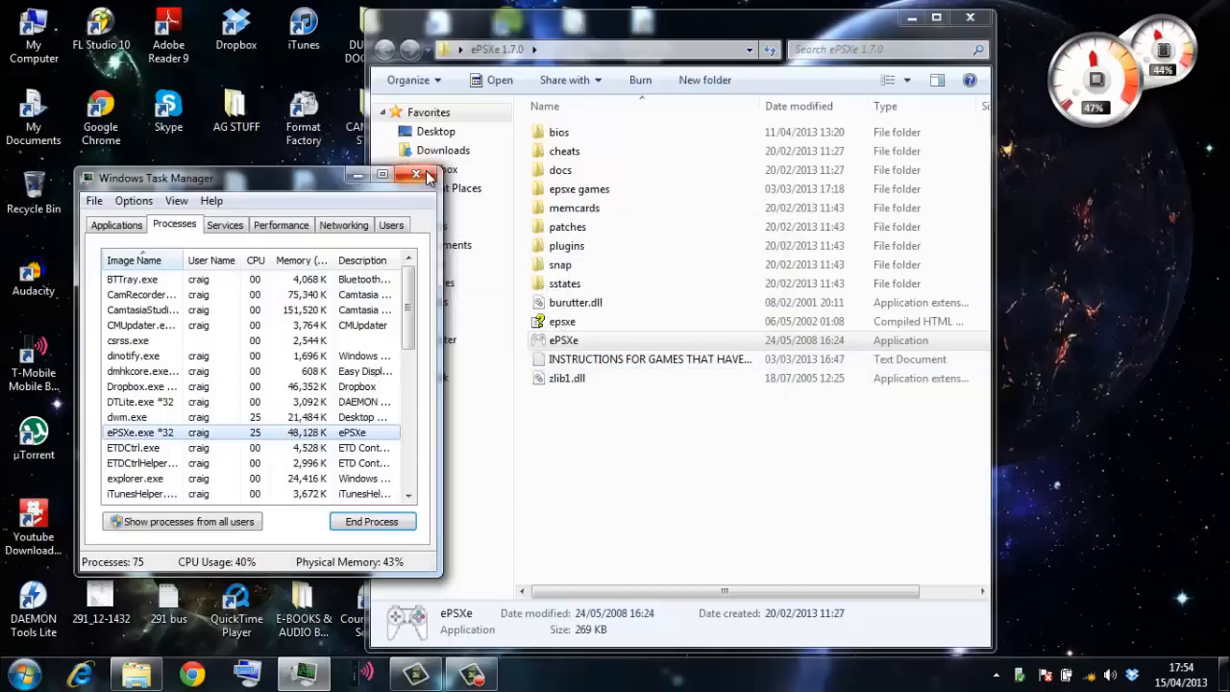